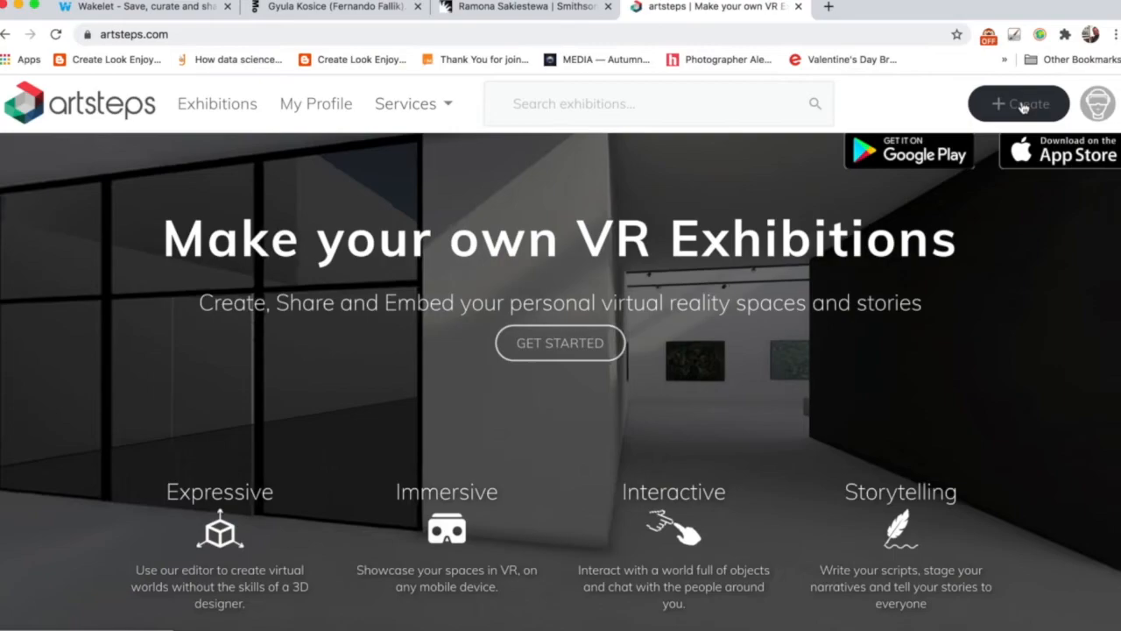
Create a new untitled exhibition, landing on the Define your space step
left_click(1019, 103)
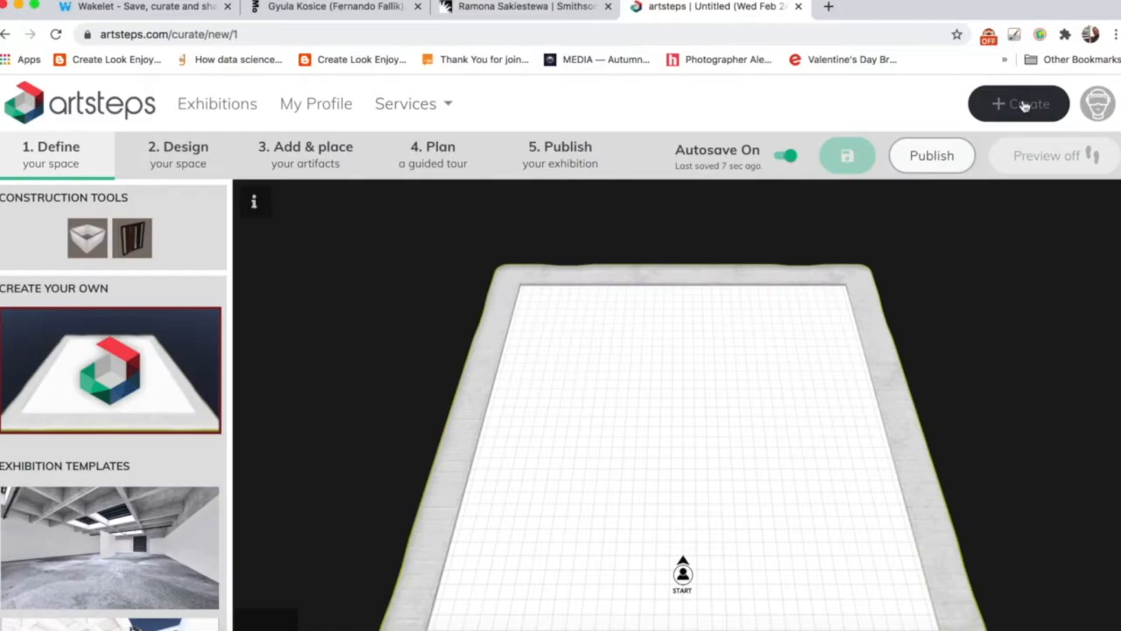
mouse_move(294, 280)
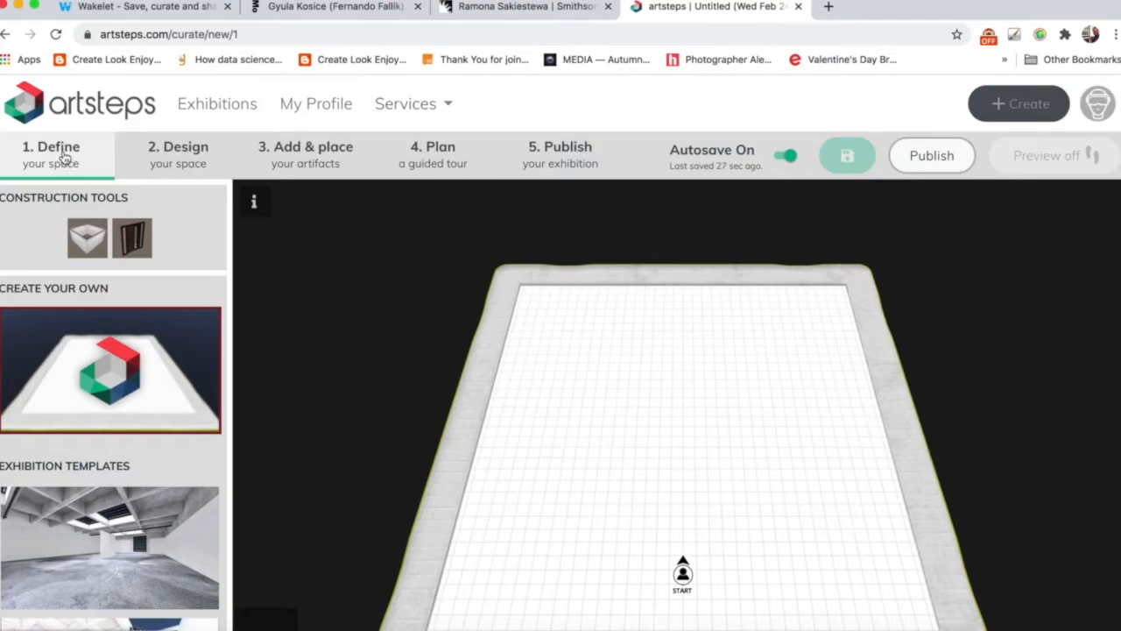
mouse_move(148, 343)
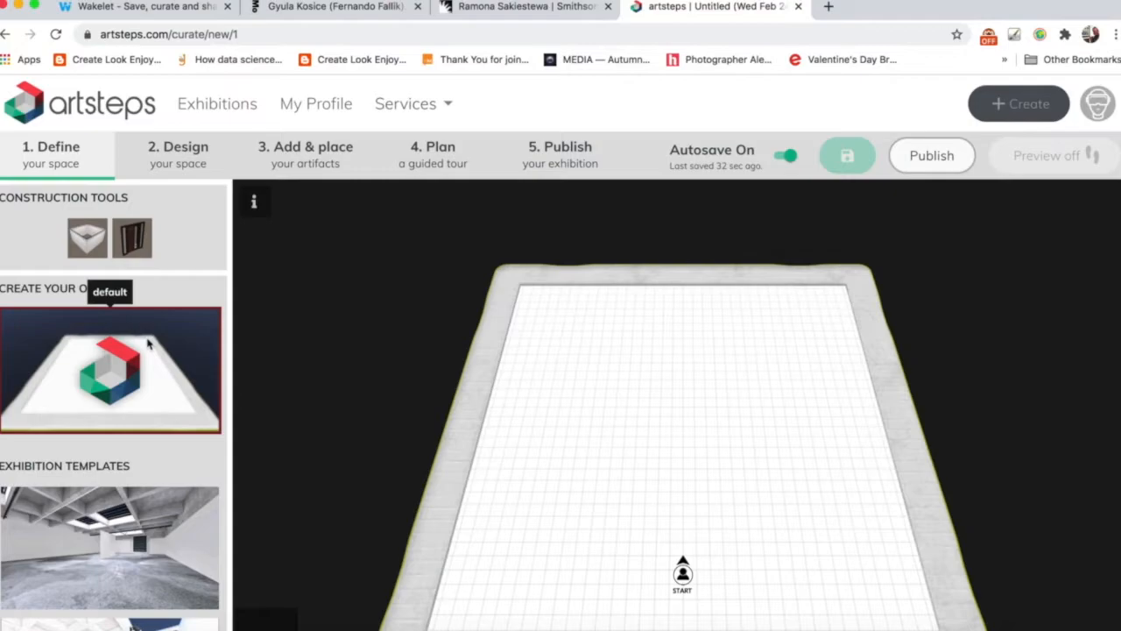
mouse_move(137, 312)
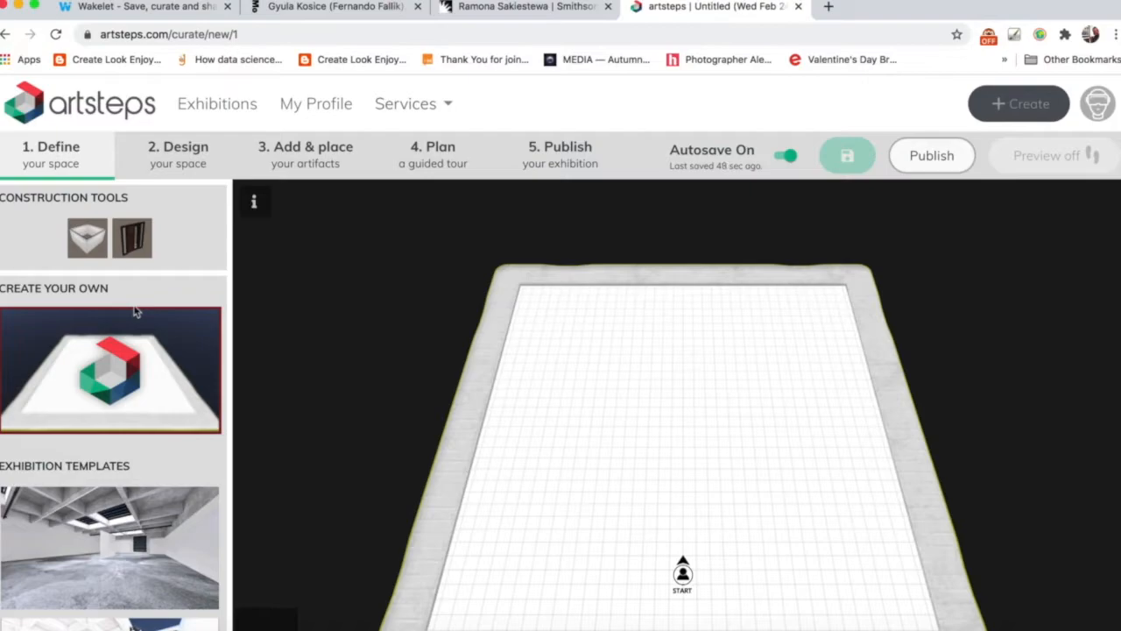
mouse_move(88, 238)
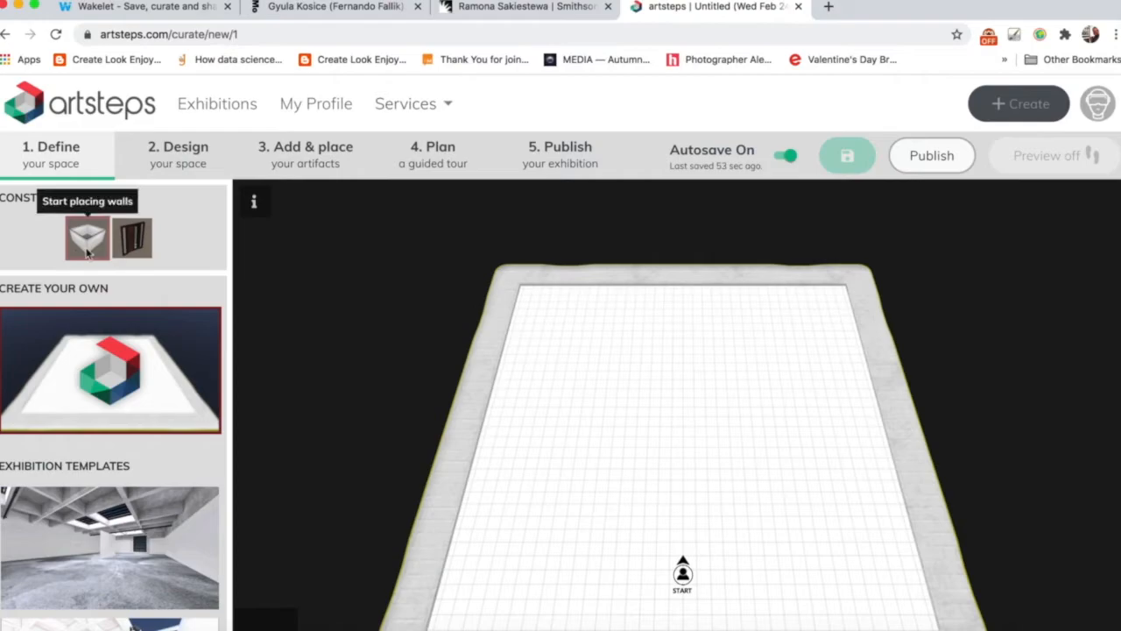
Draw the room walls plus a diagonal inner wall and a short wall near the start
left_click(87, 238)
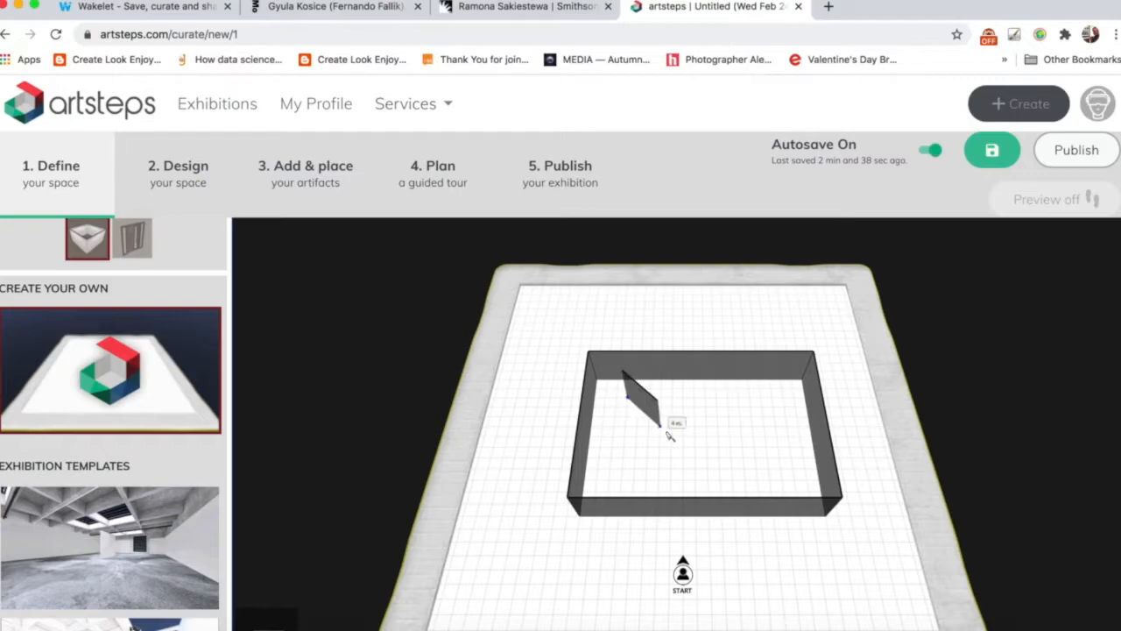
left_click_drag(631, 399, 715, 470)
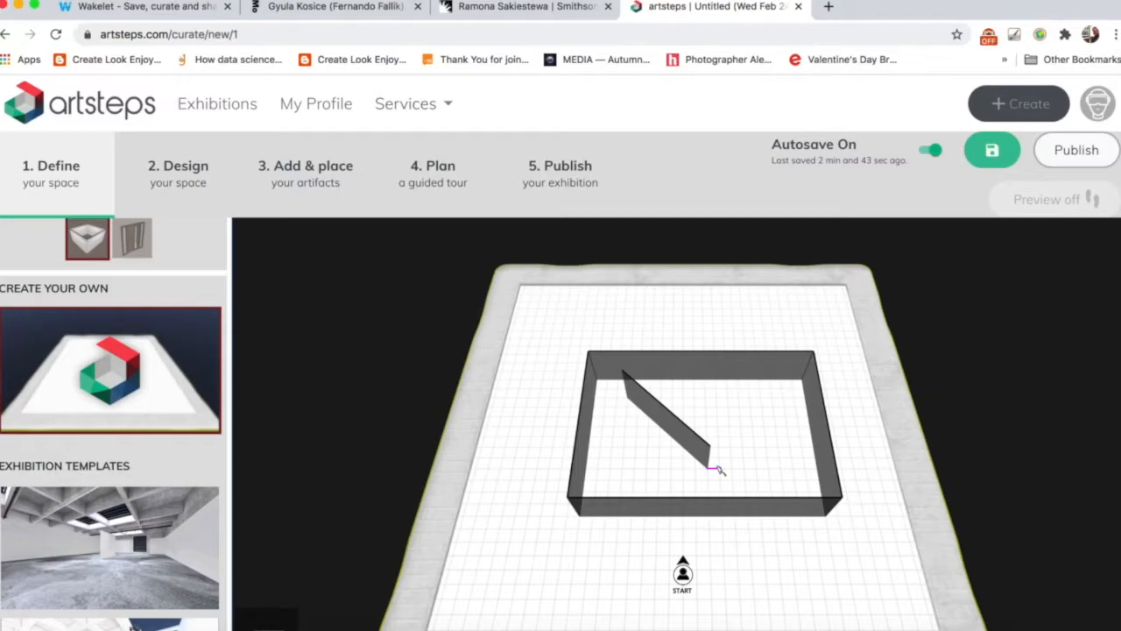
left_click_drag(714, 470, 543, 569)
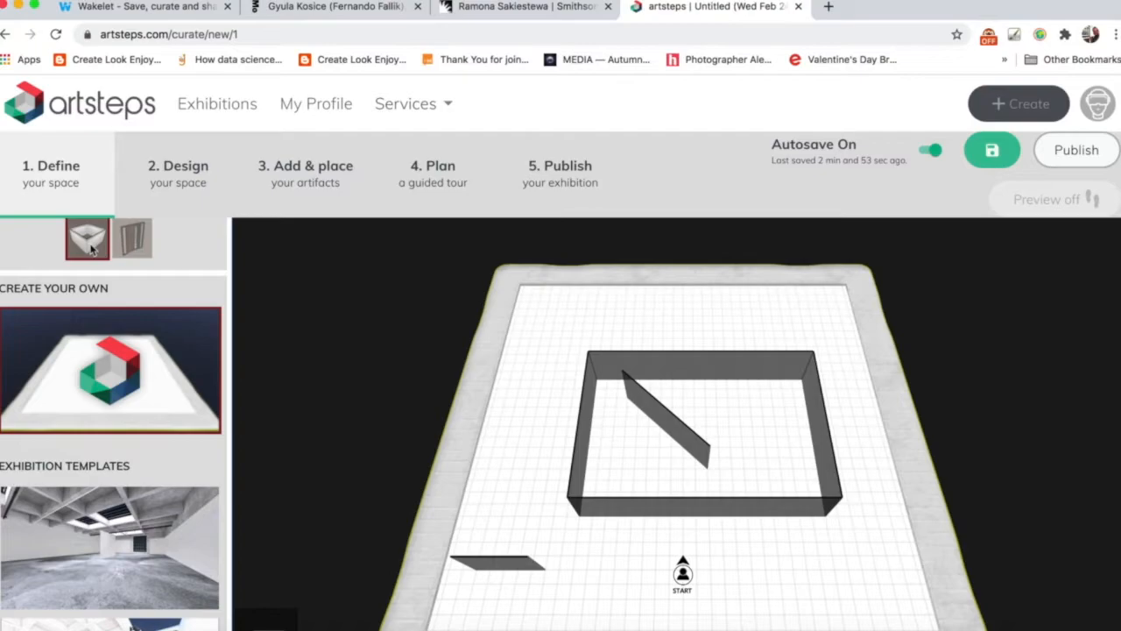
mouse_move(126, 267)
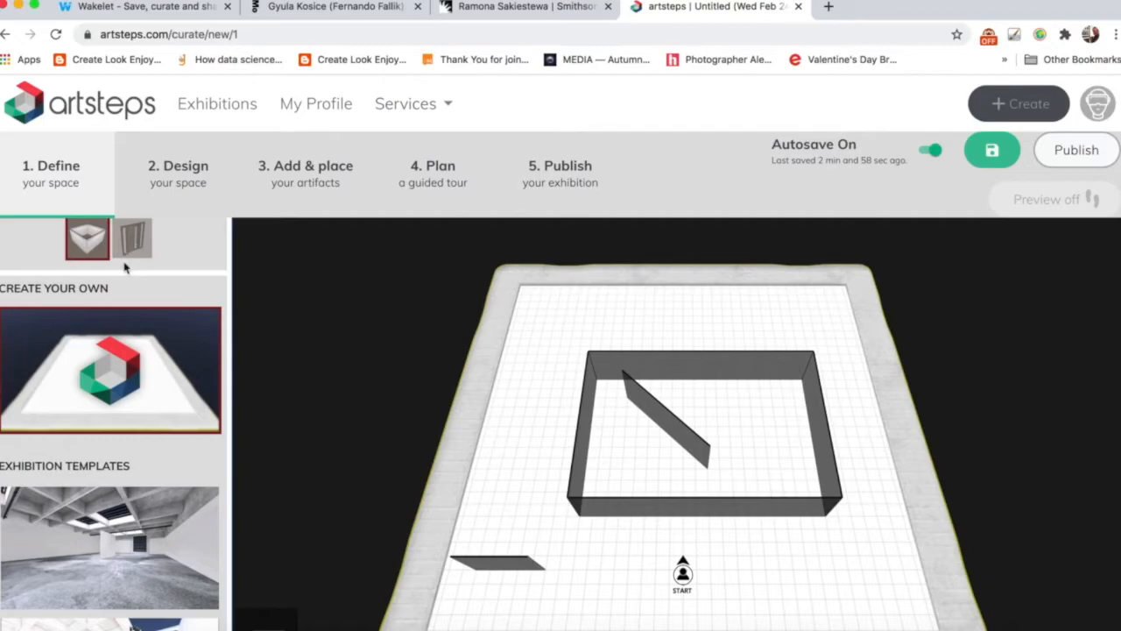
Stop placing walls and delete the stray short wall near the start marker
left_click(991, 150)
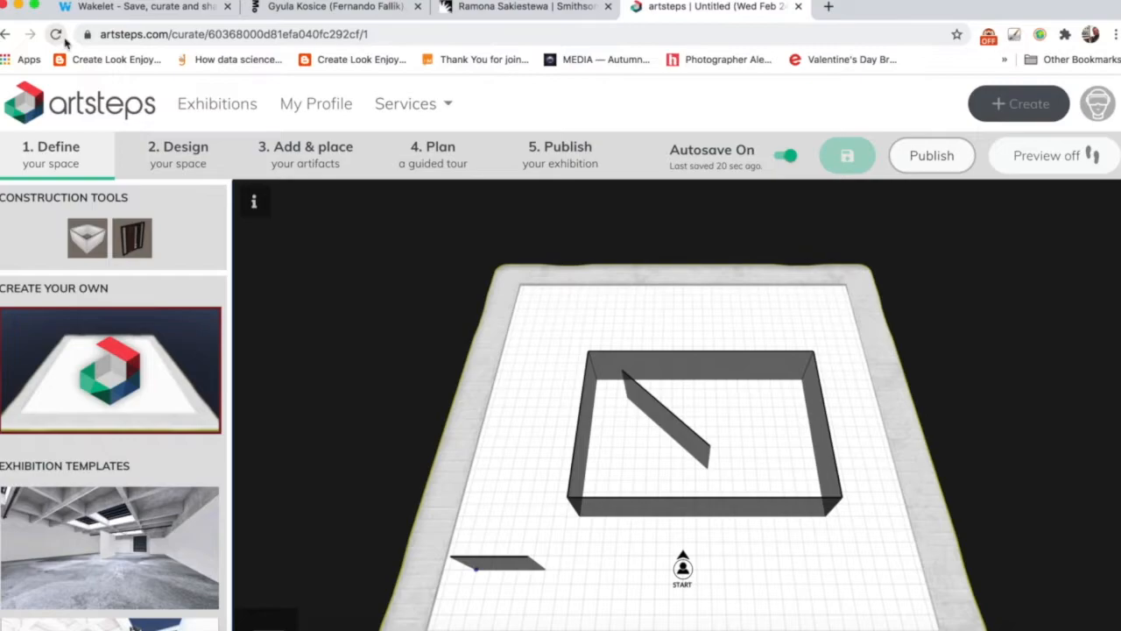
mouse_move(56, 35)
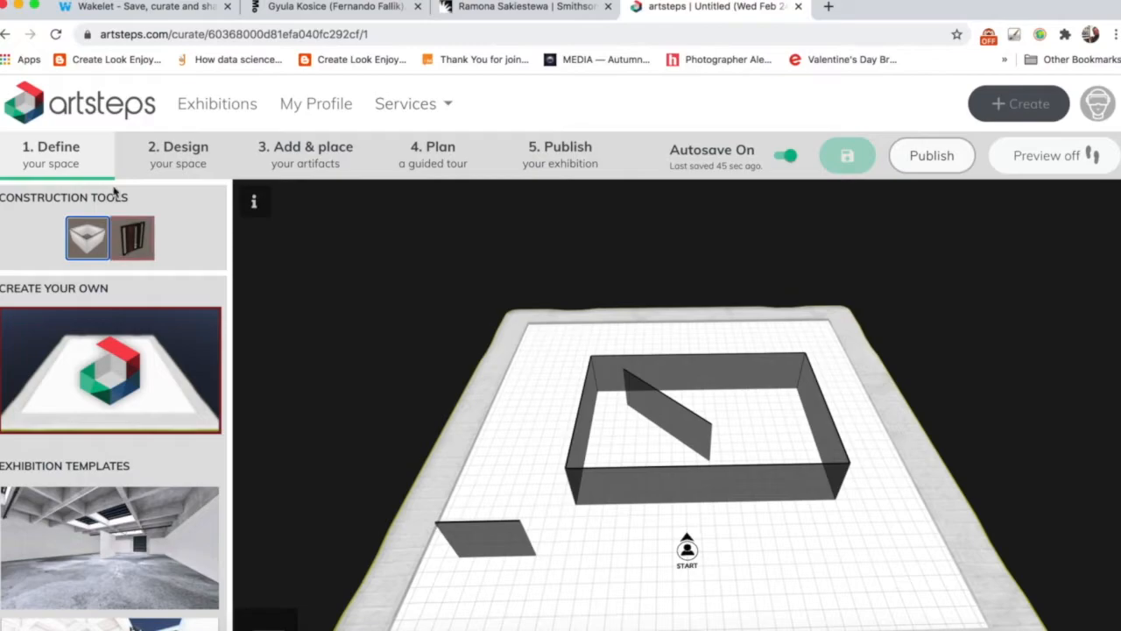
mouse_move(88, 238)
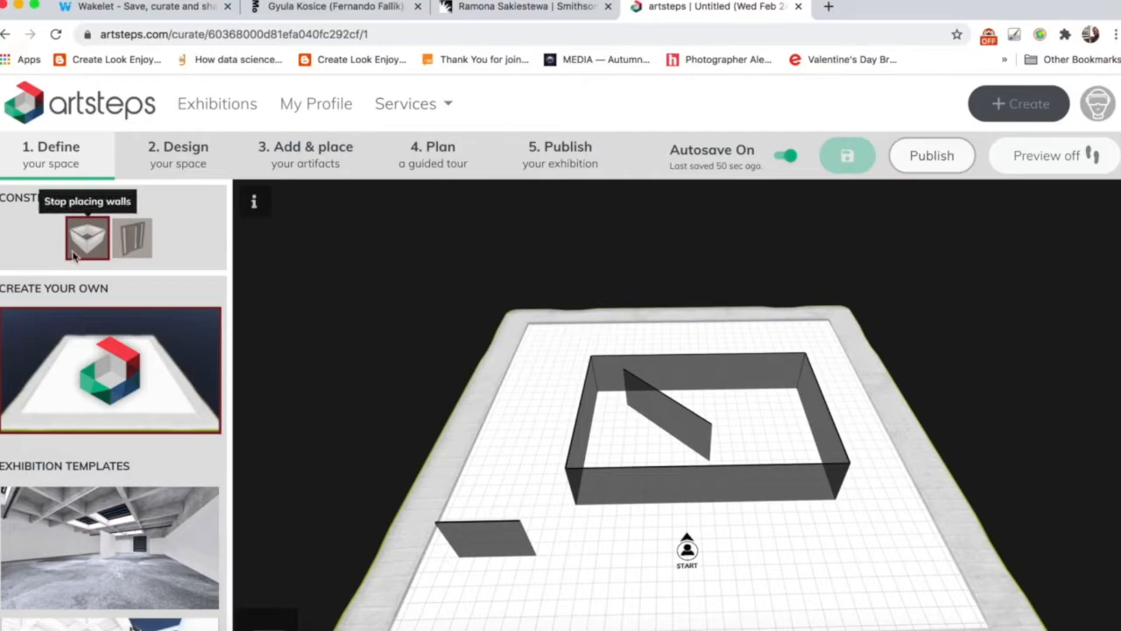
left_click(88, 238)
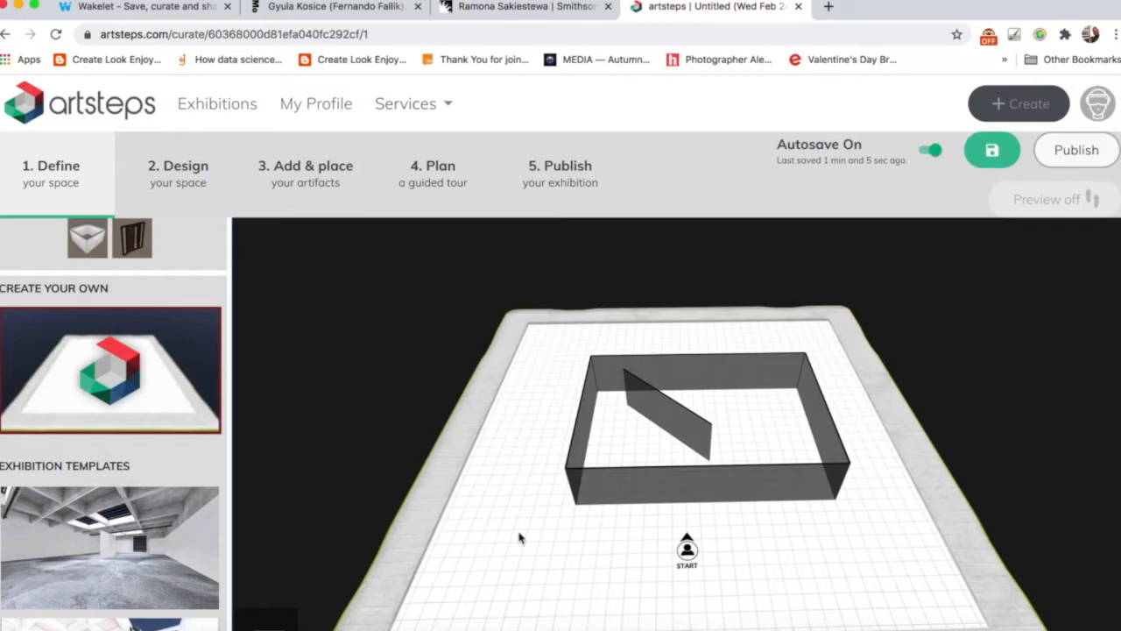
left_click(132, 238)
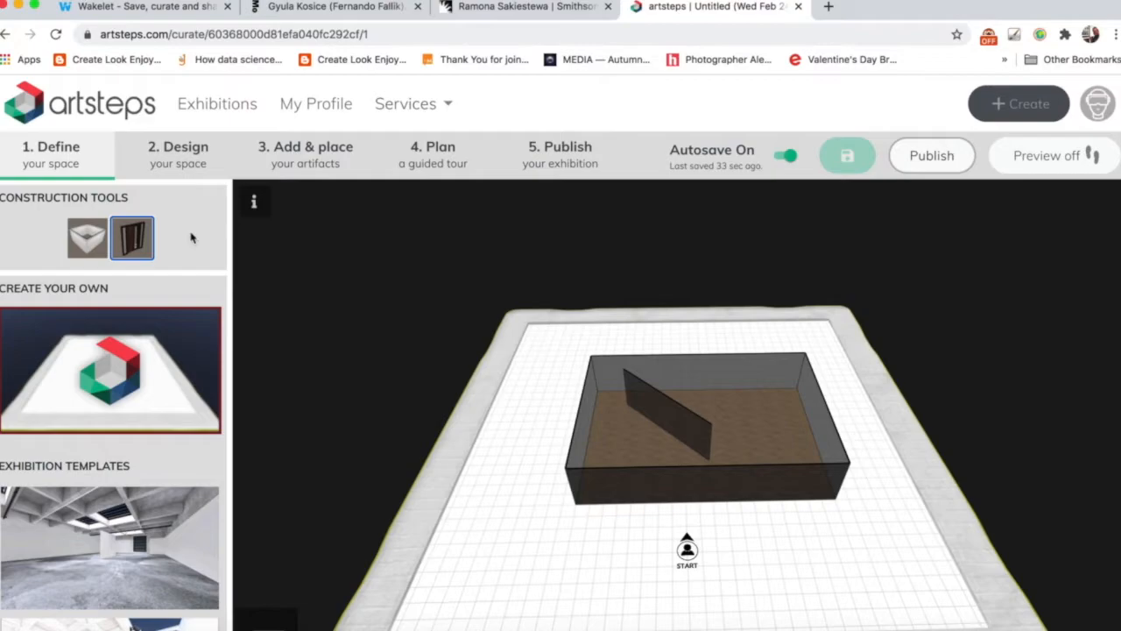
mouse_move(132, 238)
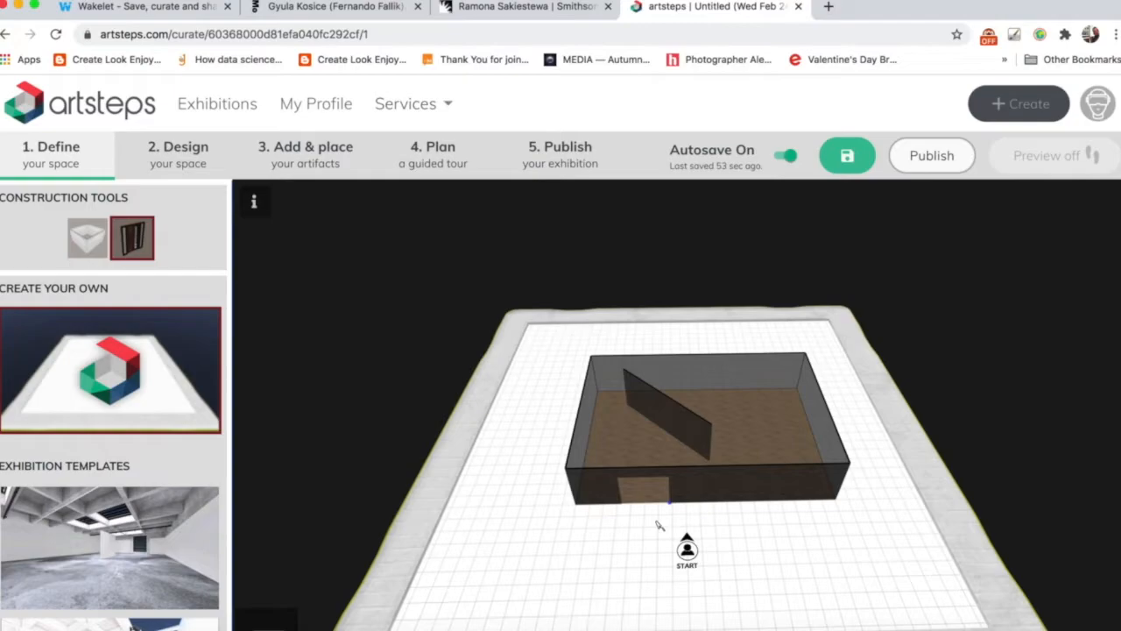
mouse_move(464, 256)
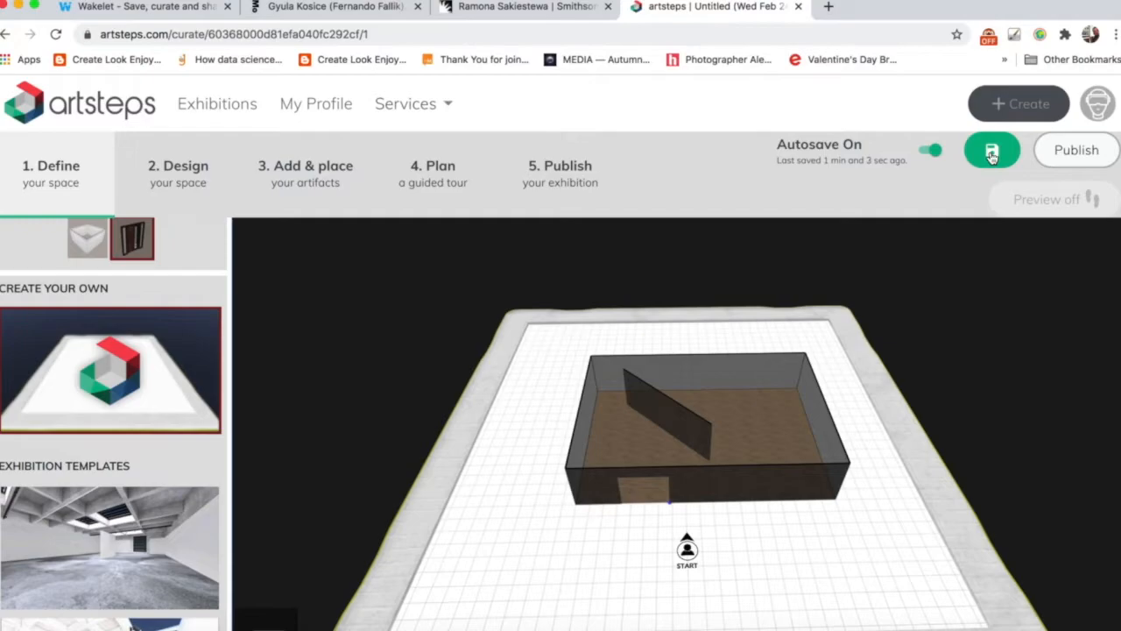
Save, then place a door in the room's front wall and finish placing doors
left_click(991, 151)
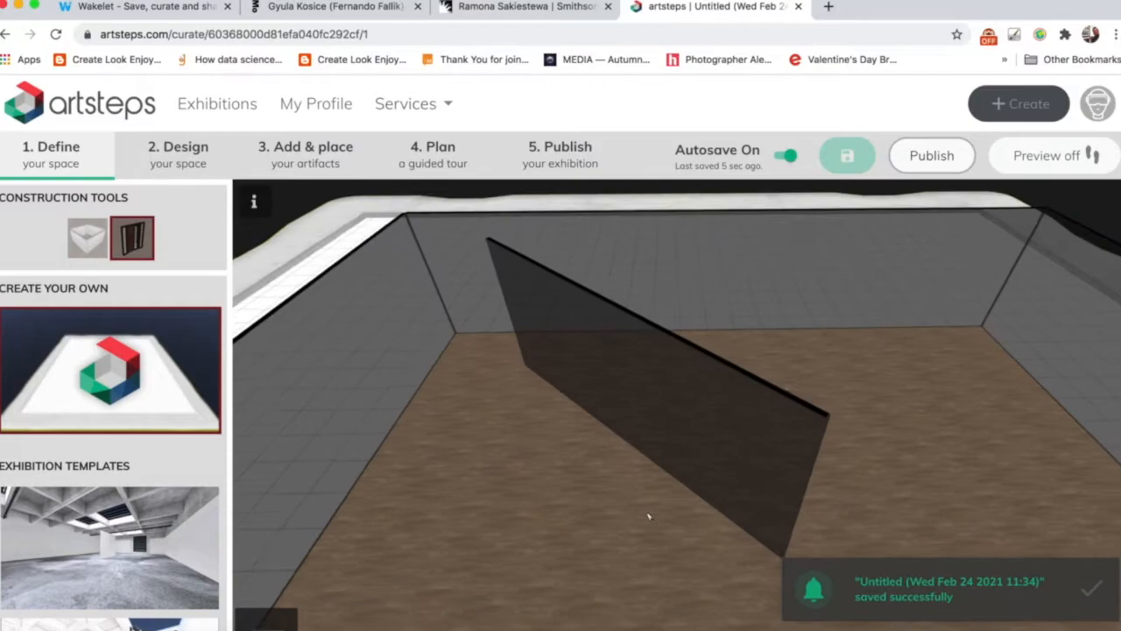
left_click(132, 238)
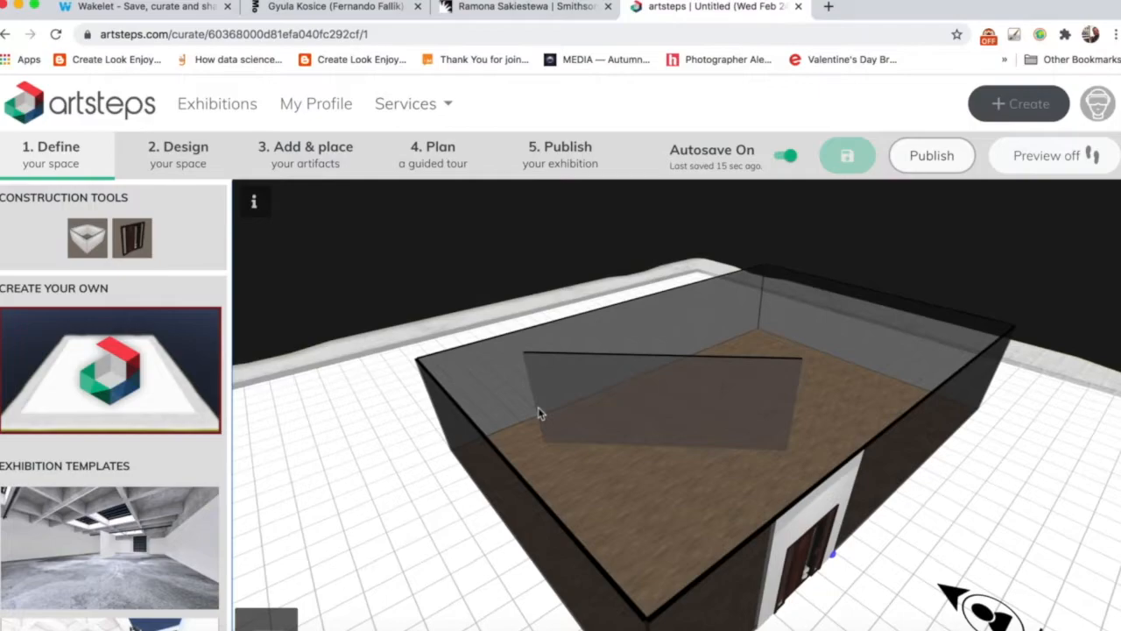
left_click(132, 238)
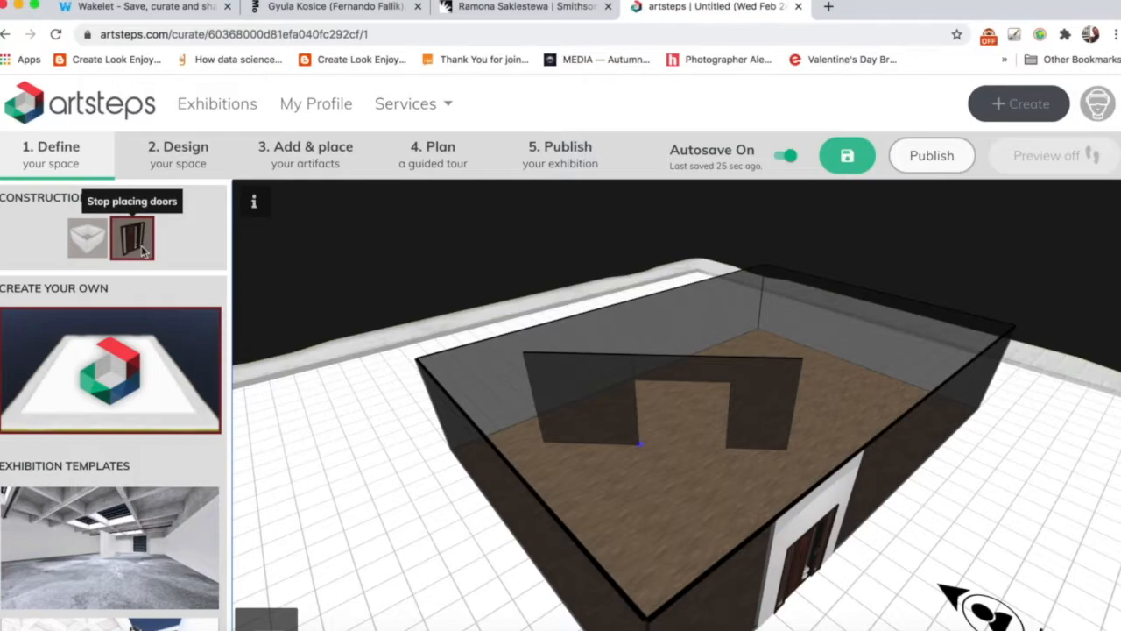
left_click(131, 239)
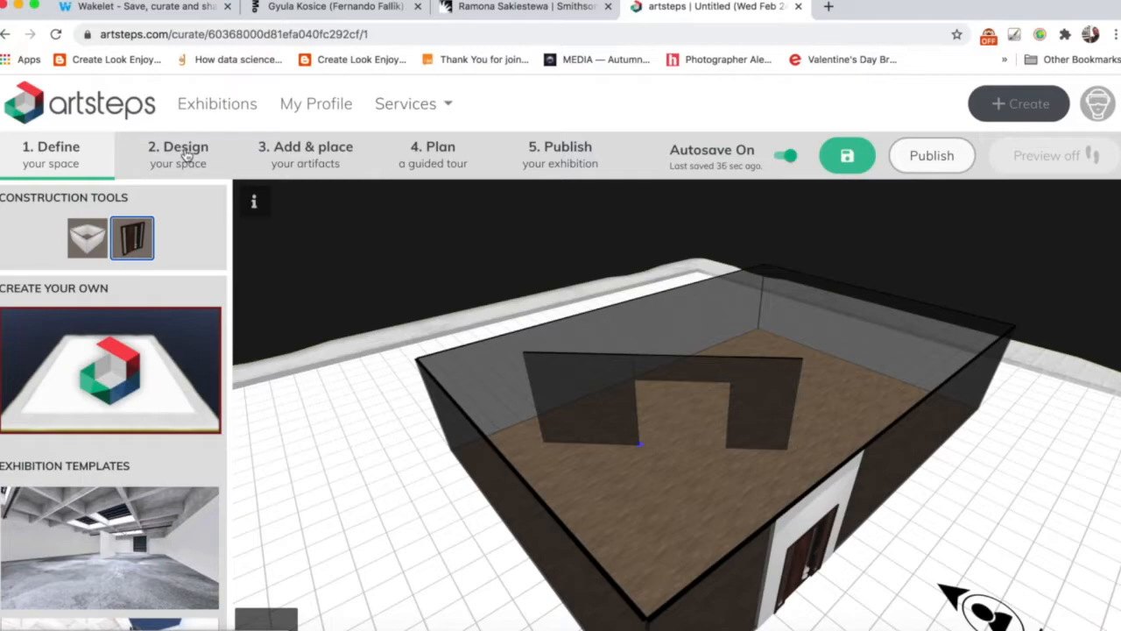
Move to the Design step and pick a light blue colour for the dividing wall
left_click(179, 154)
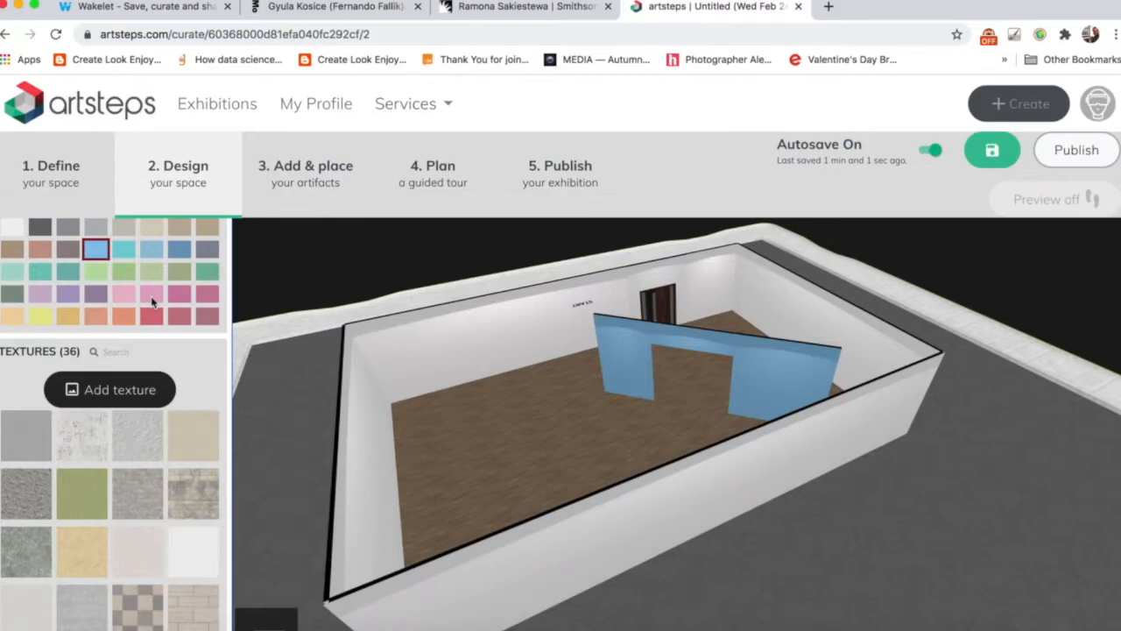
left_click(178, 249)
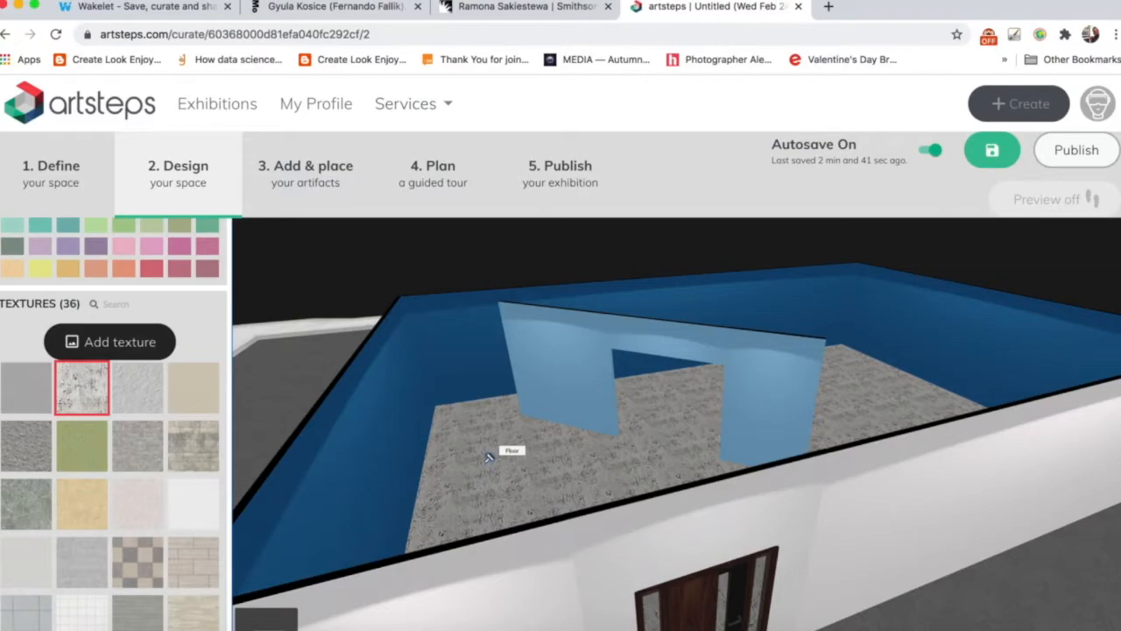
Save the exhibition and apply the brick texture to an exterior wall
left_click(992, 149)
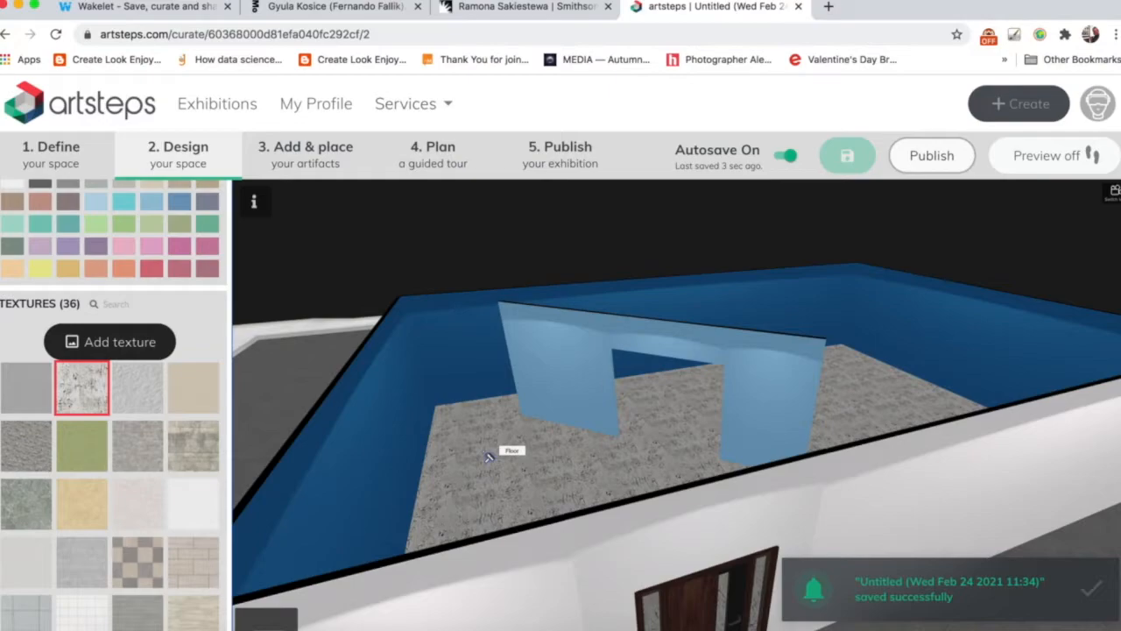
left_click(26, 466)
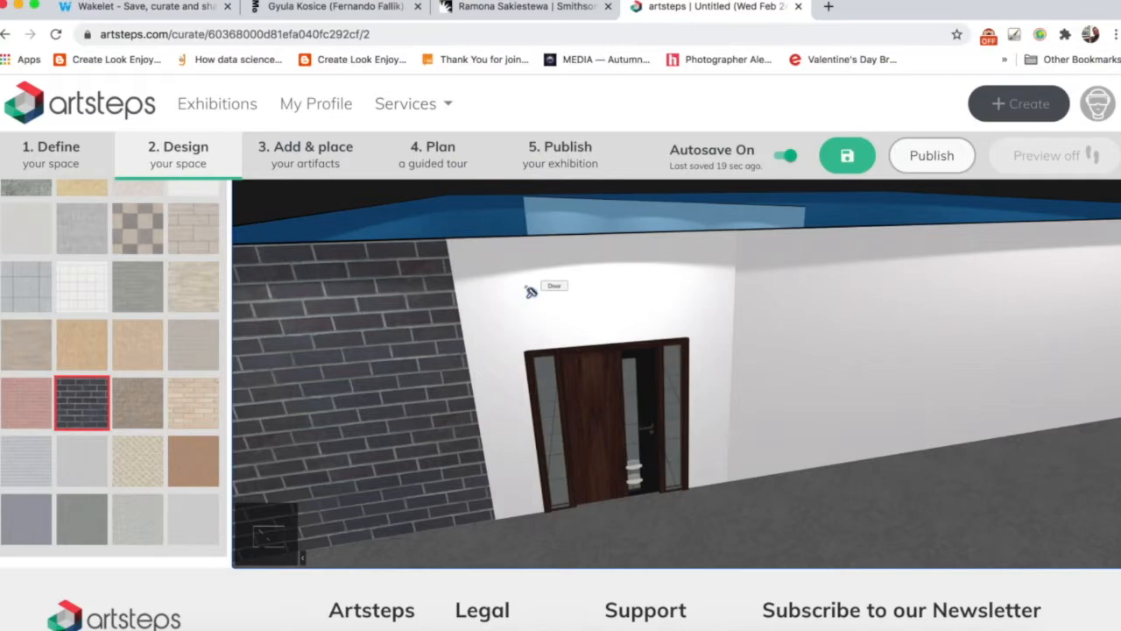
left_click(192, 401)
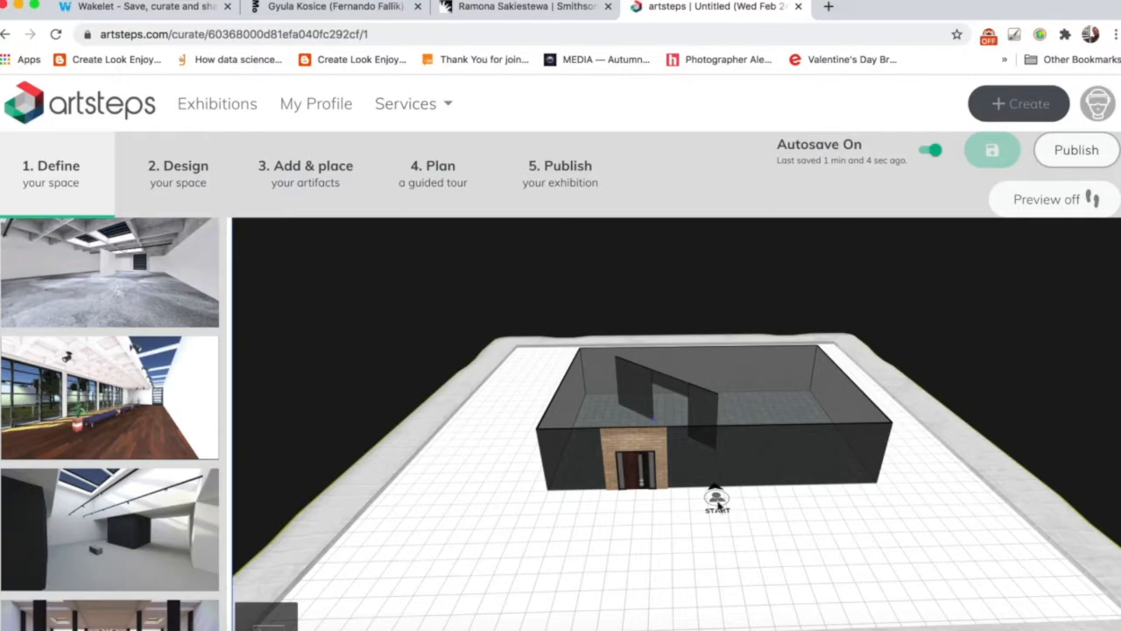
Move the START marker in front of the door and advance to the Add & place step
left_click_drag(716, 499, 624, 551)
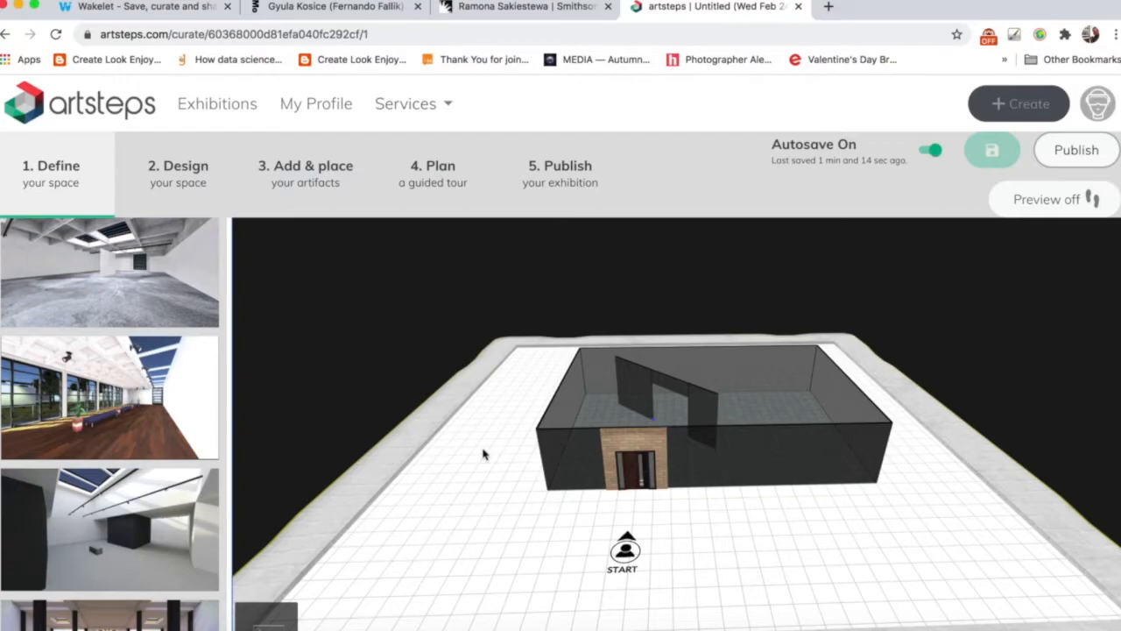
left_click(179, 174)
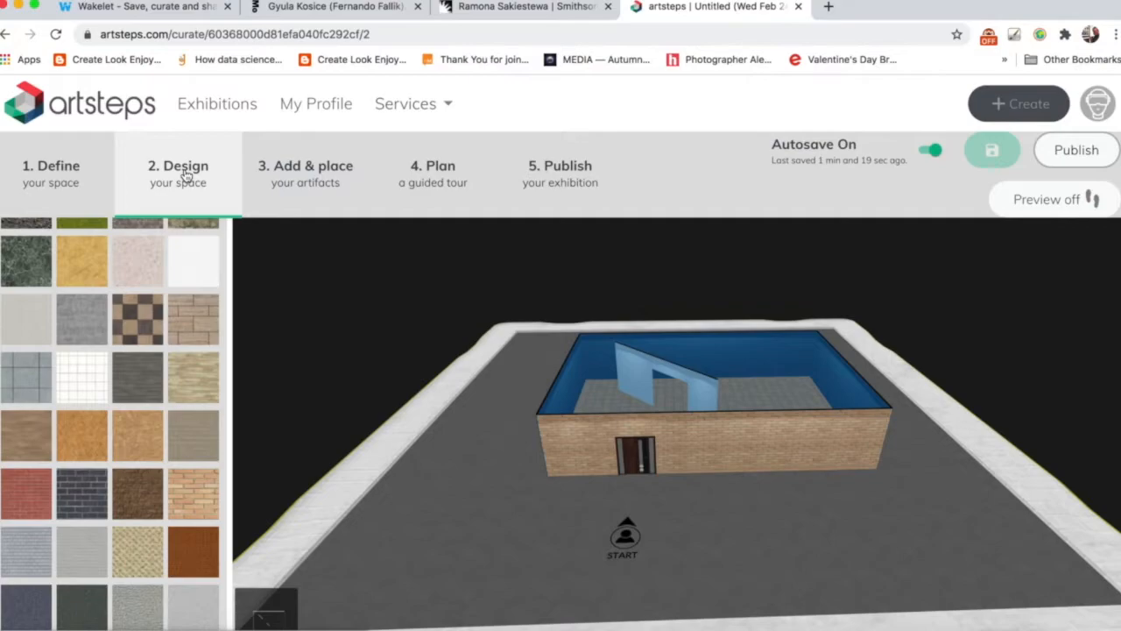
left_click(305, 173)
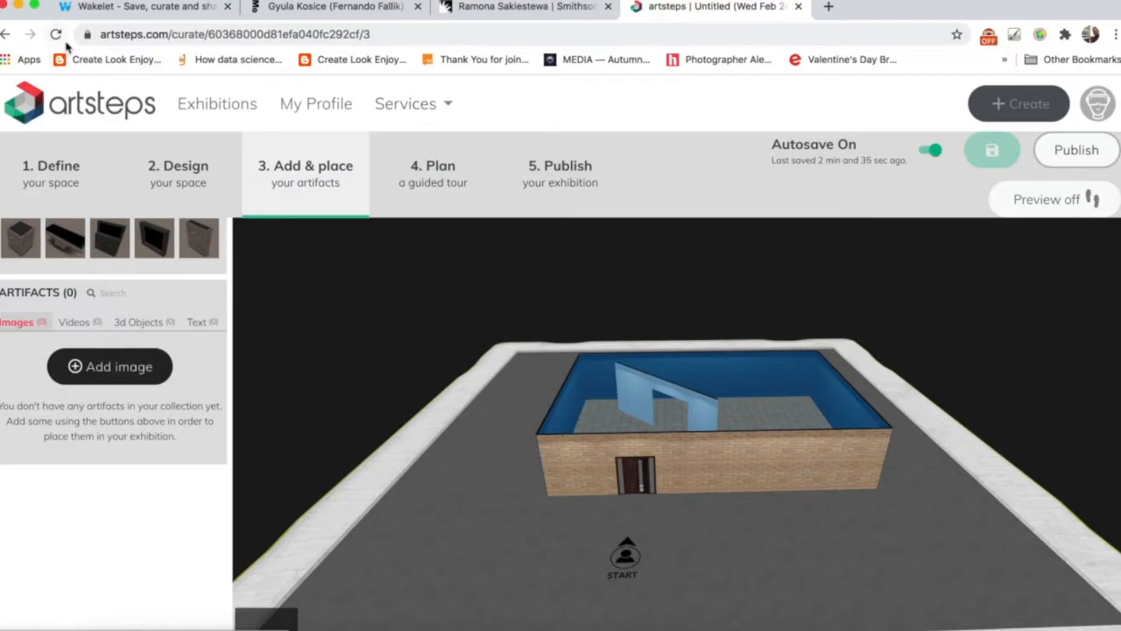
Reload the exhibition editor page to review the empty brick-clad room
left_click(56, 35)
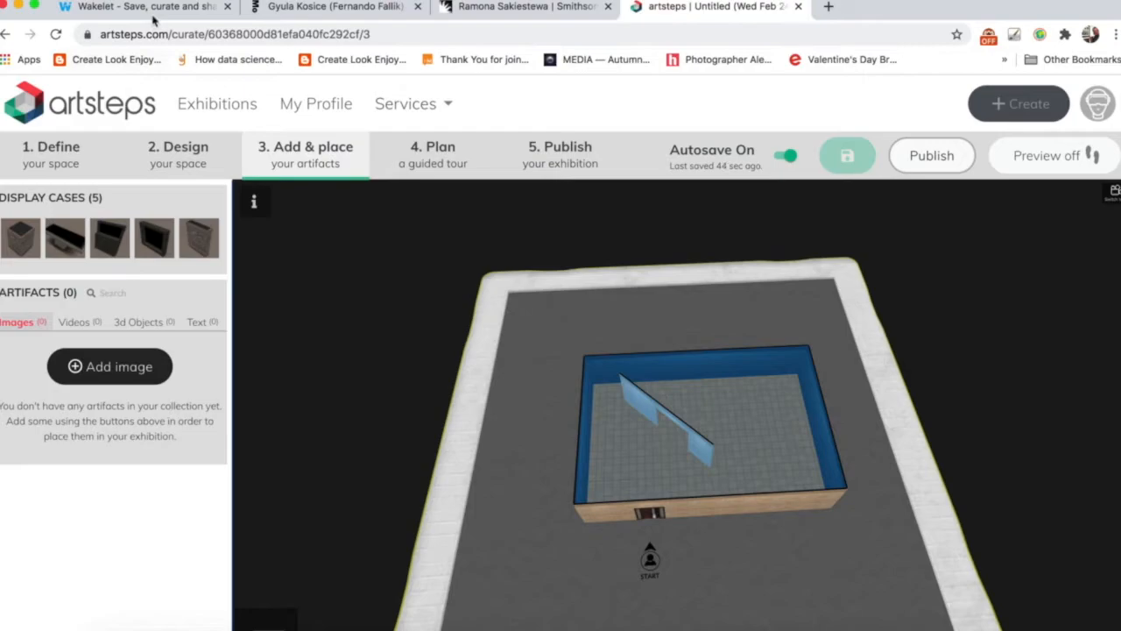
mouse_move(143, 7)
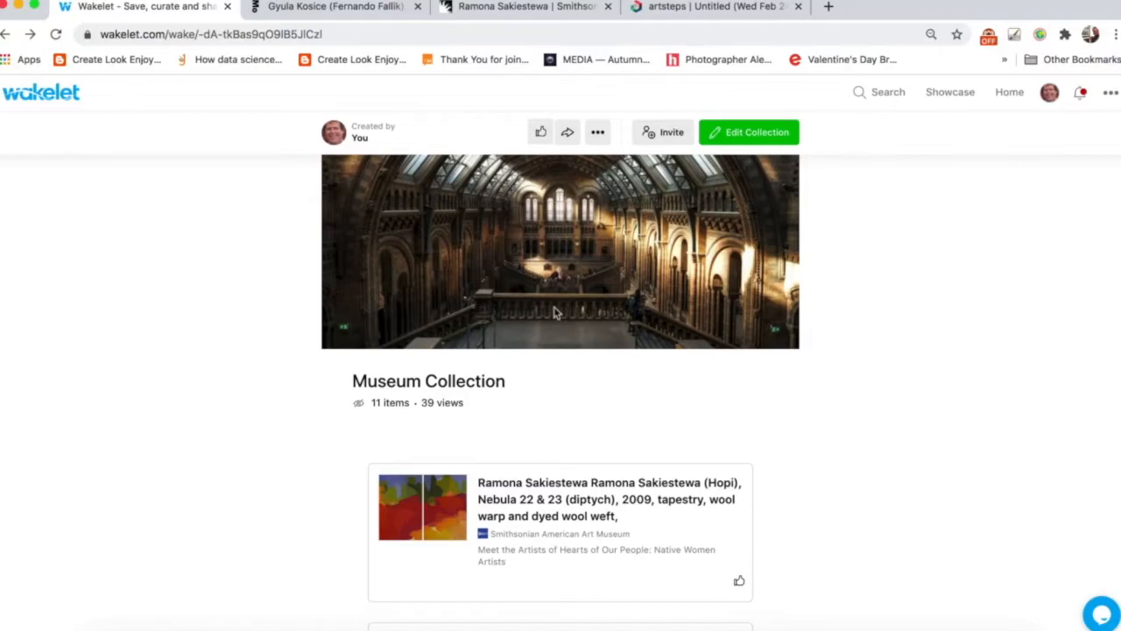
Open the Museum Collection for editing and switch to the Ramona Sakiestewa Smithsonian page
left_click(748, 131)
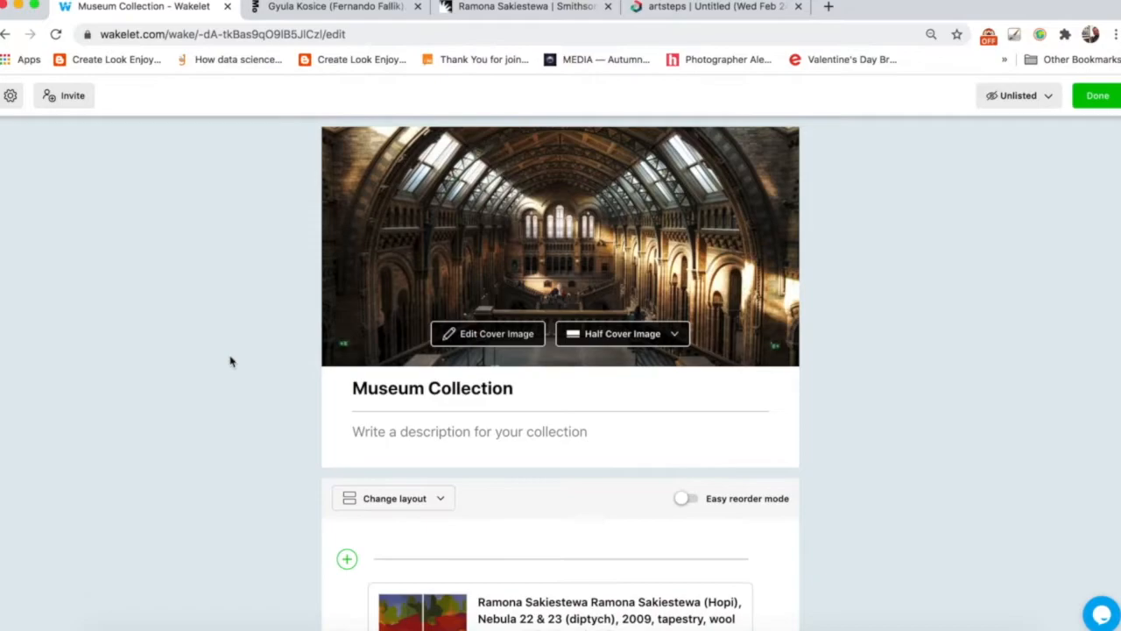
scroll("down", 3)
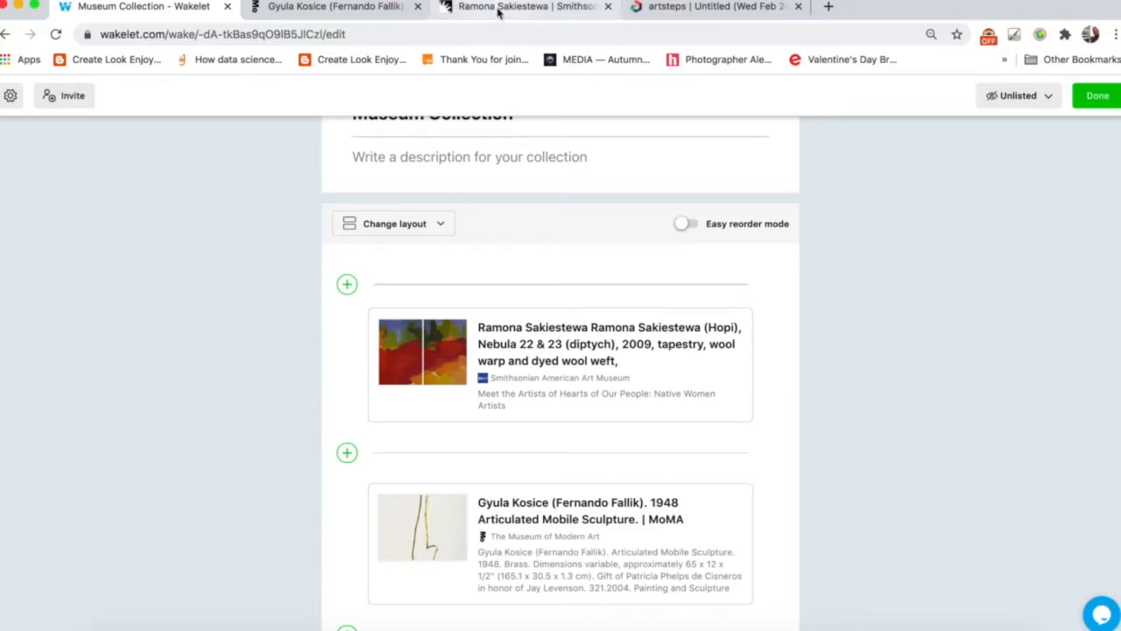
left_click(523, 7)
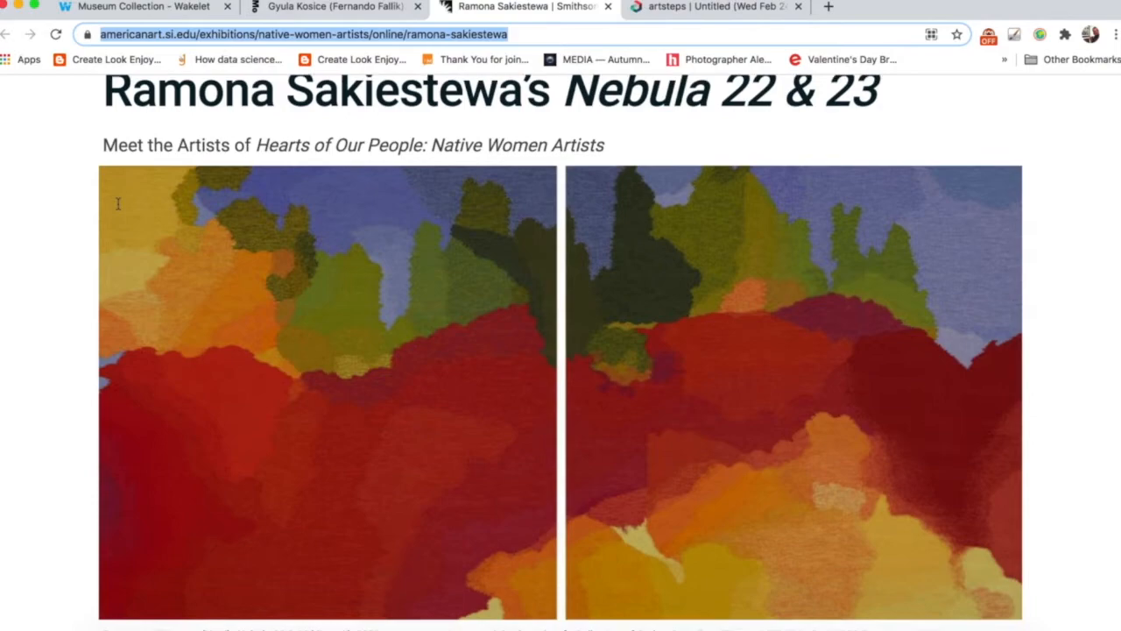
View the Nebula 22 & 23 caption and return to the Artsteps exhibition
scroll("down", 3)
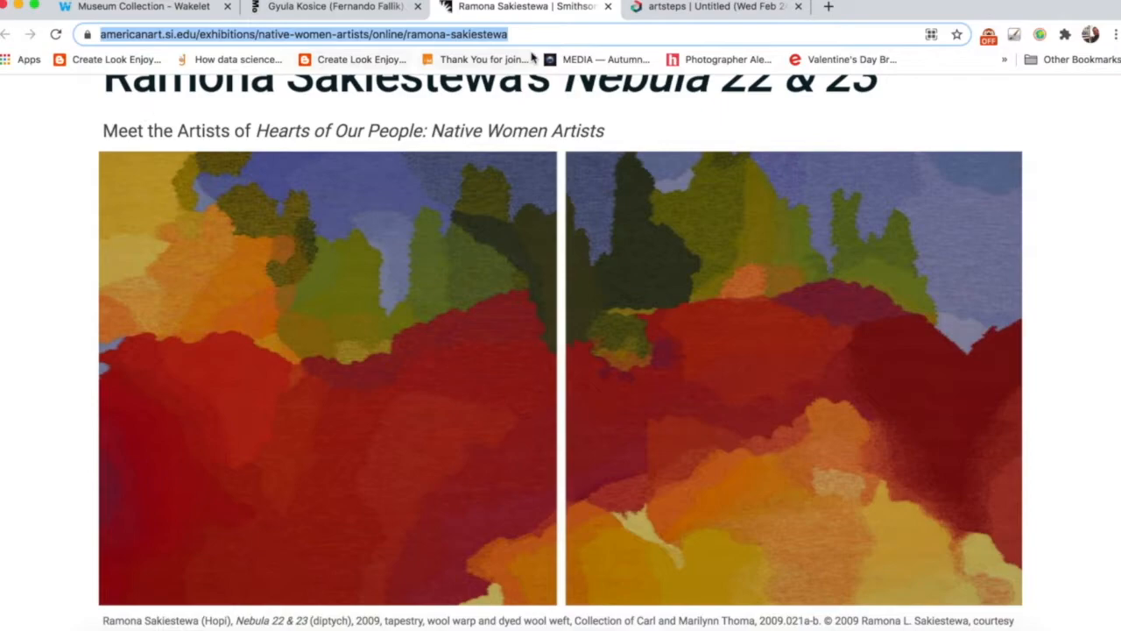
left_click(715, 7)
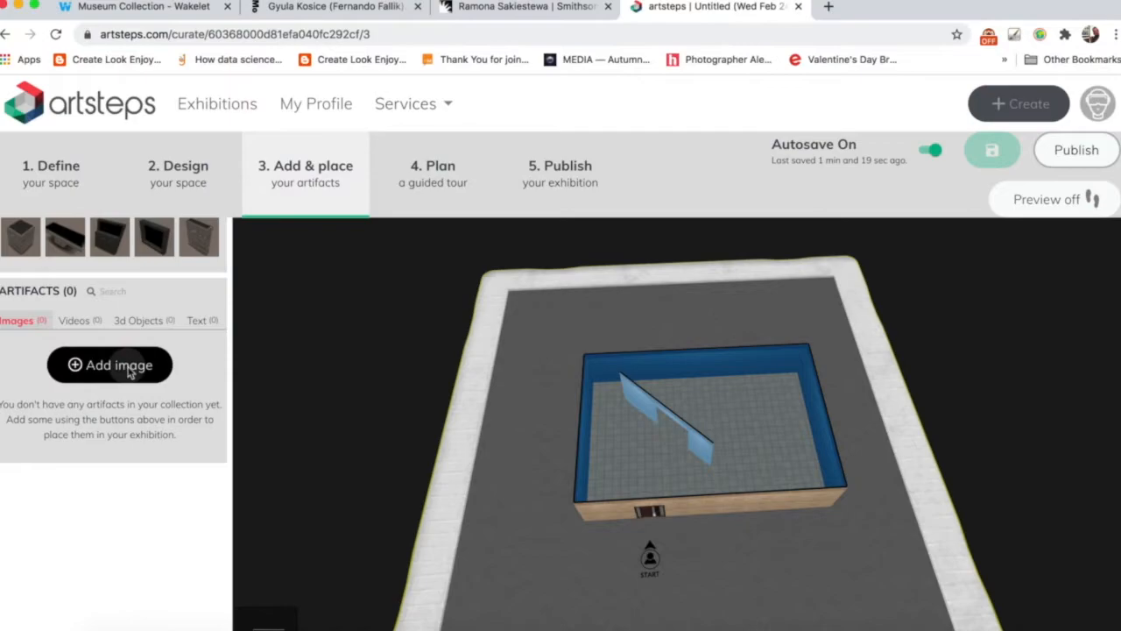
Start a new image artifact with File chosen as its image source
left_click(109, 365)
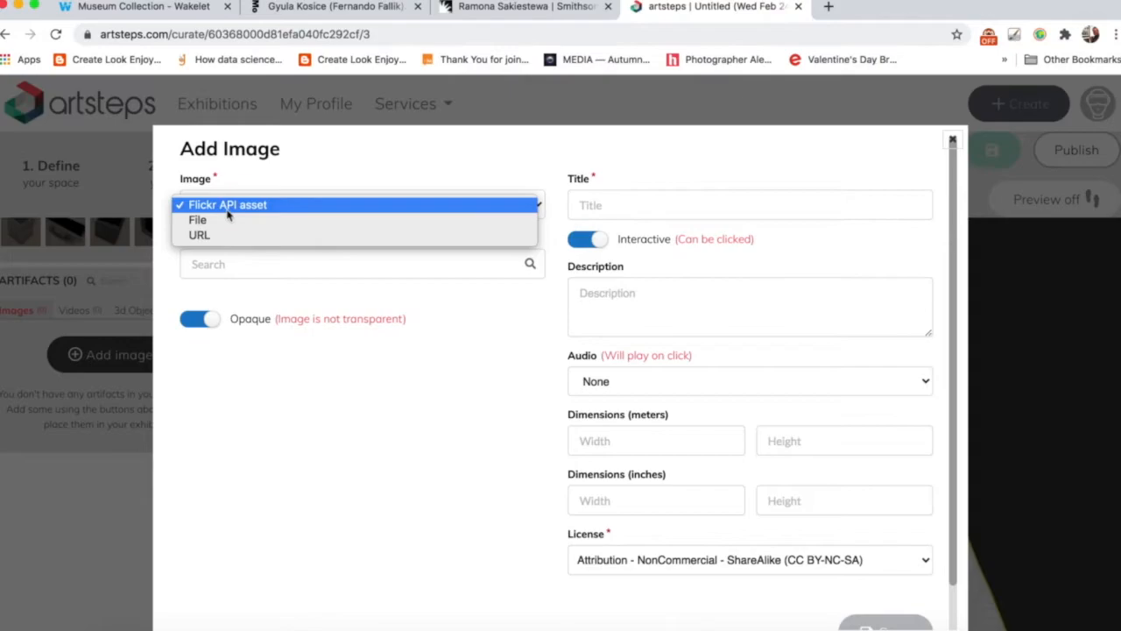
mouse_move(198, 221)
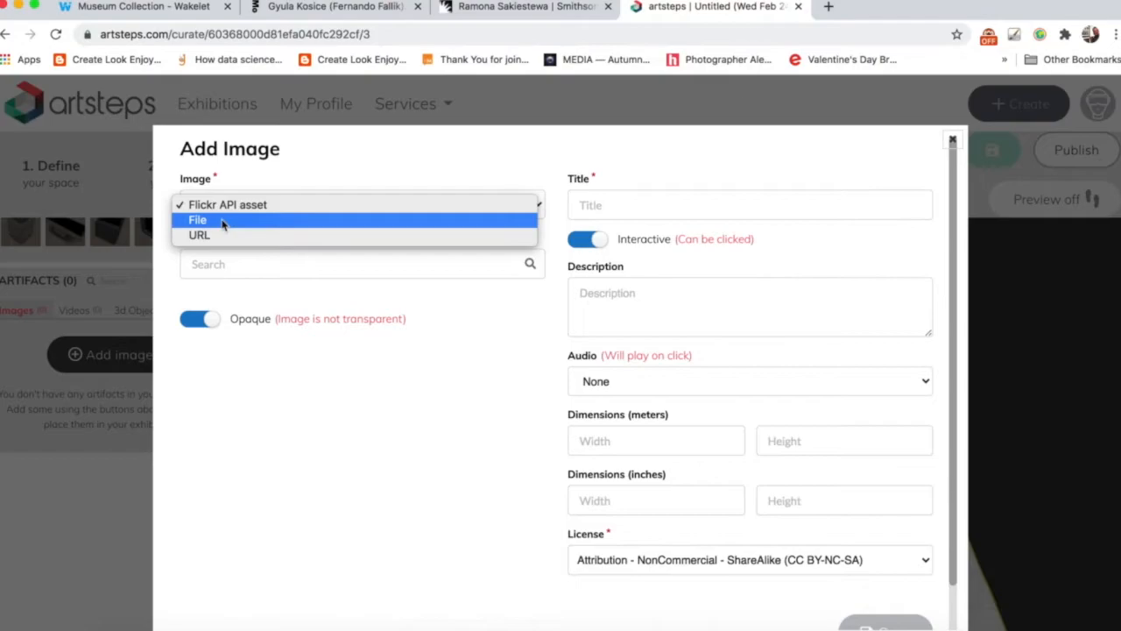
mouse_move(200, 234)
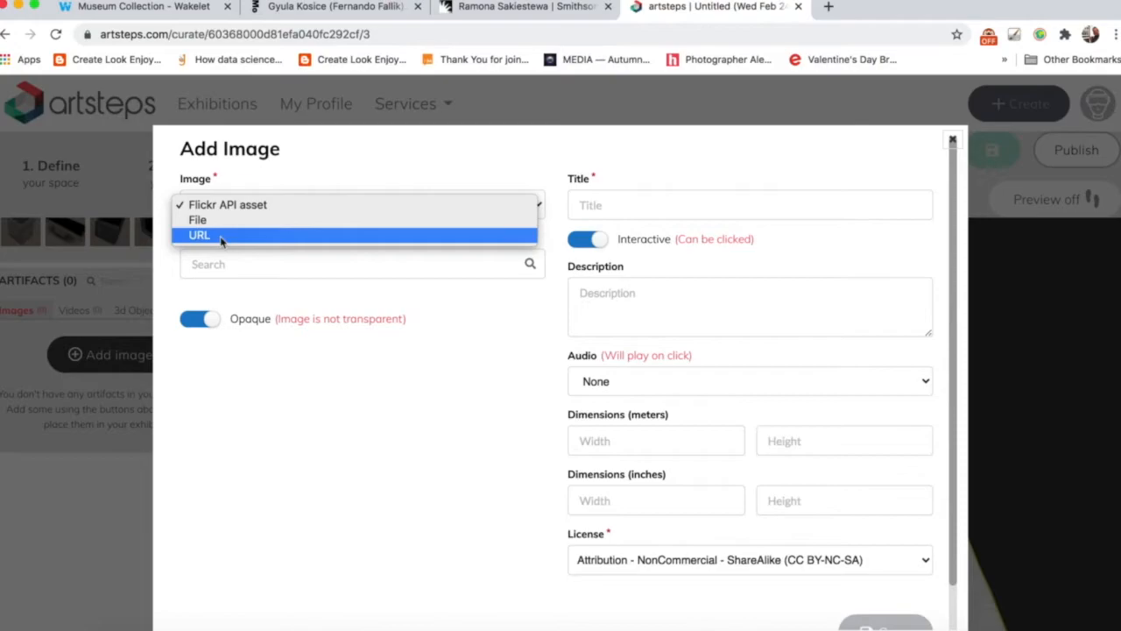
left_click(198, 219)
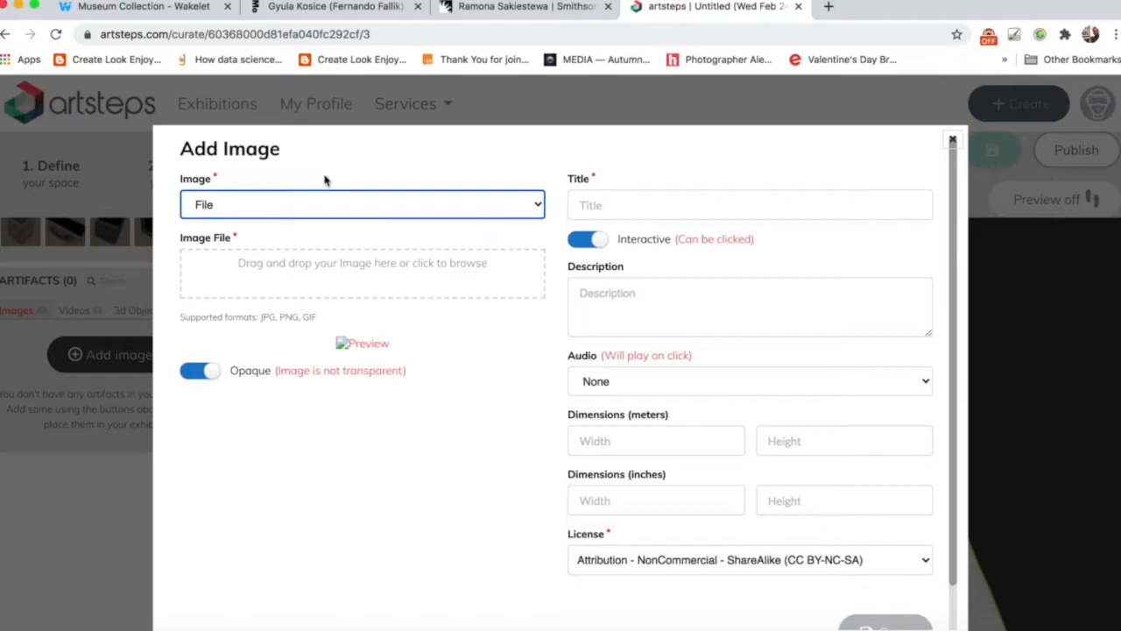
Switch to the Smithsonian tab showing the Nebula 22 & 23 artwork page
left_click(522, 7)
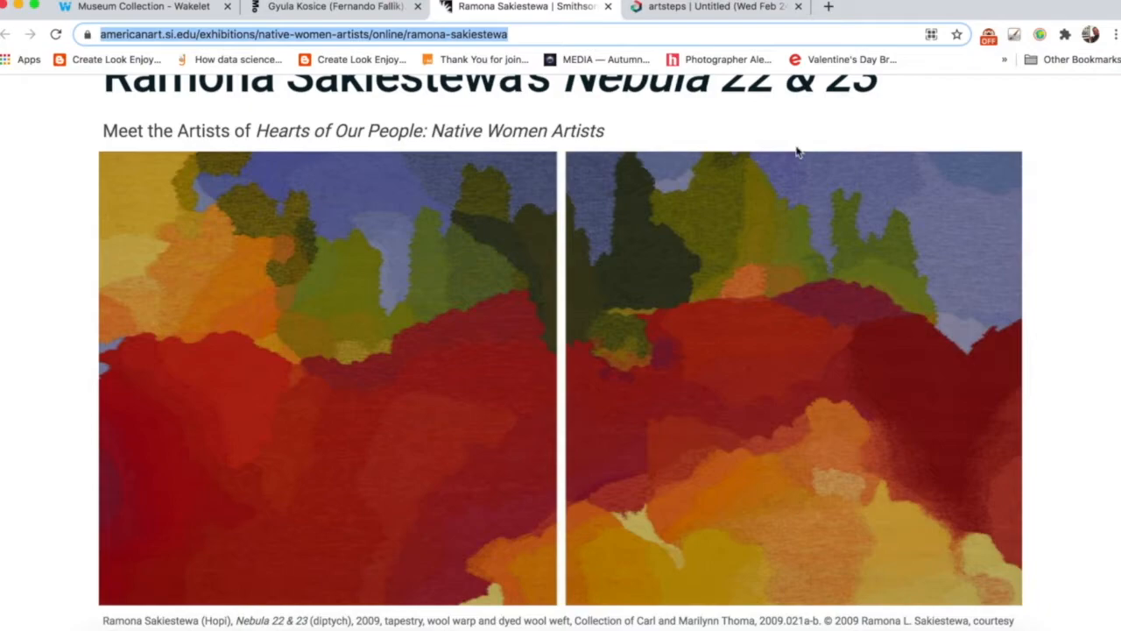
mouse_move(103, 158)
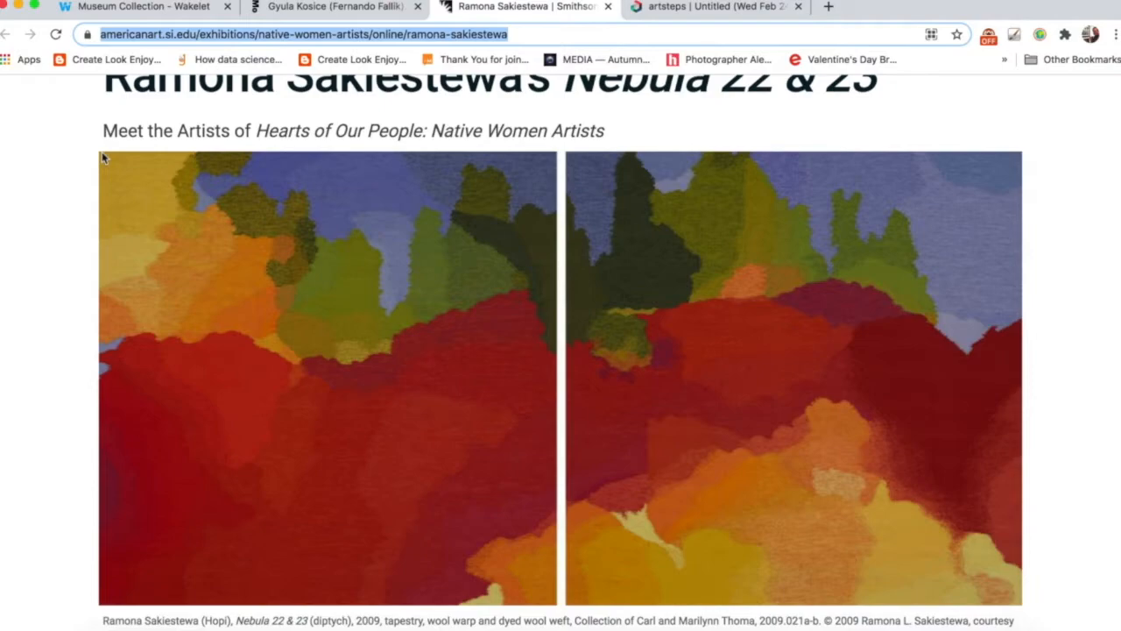
mouse_move(690, 11)
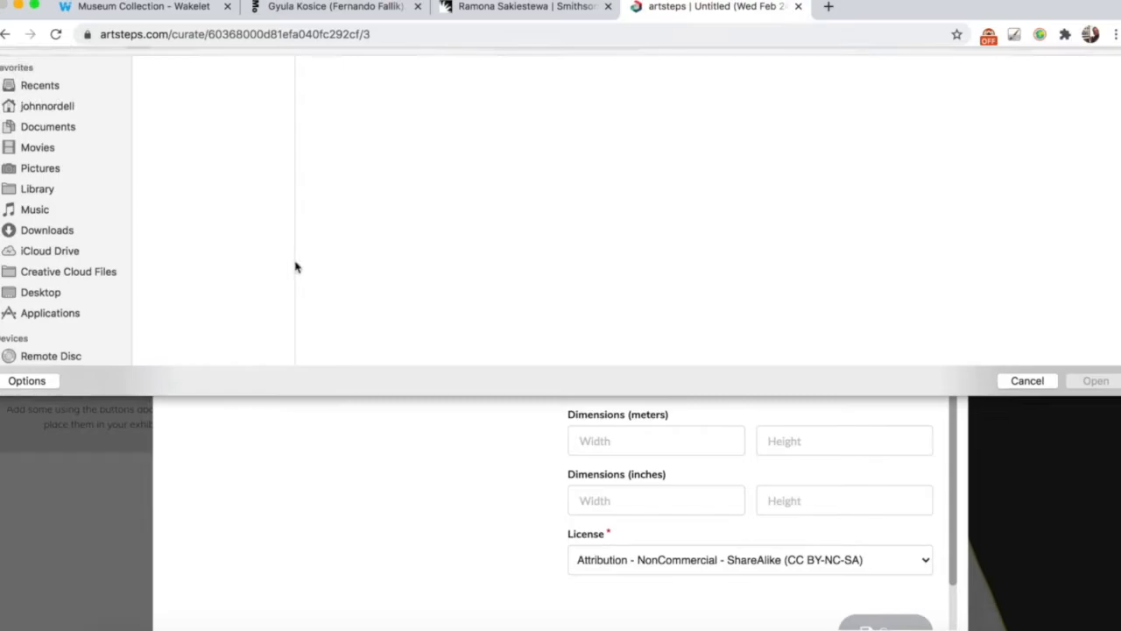
Cancel the file picker and return to the Add Image form without a file
left_click(1026, 380)
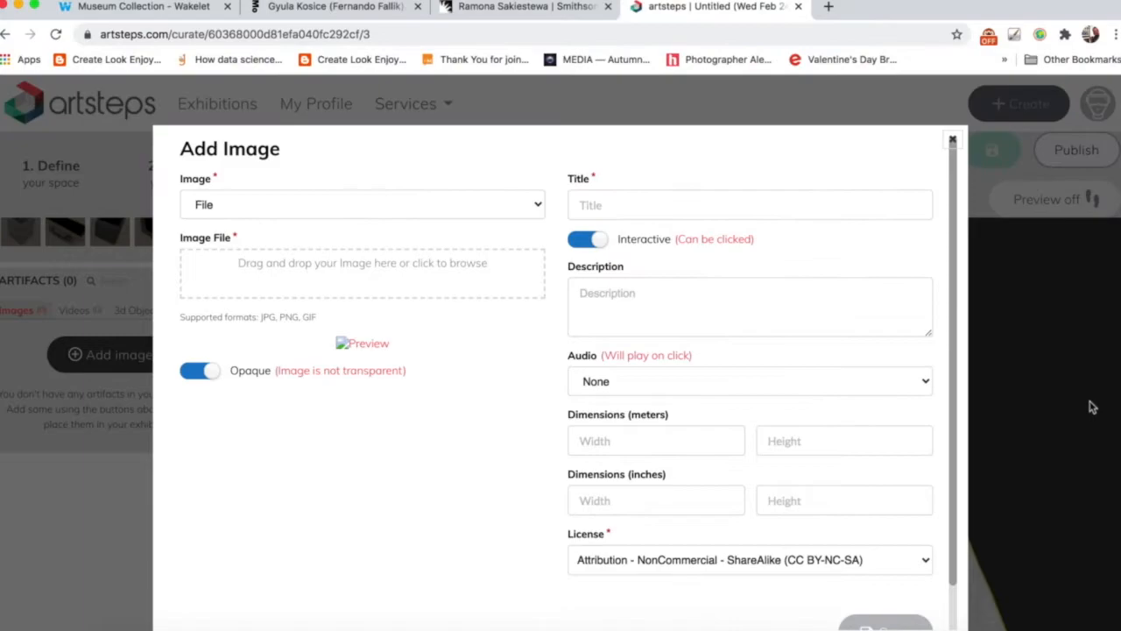
left_click(361, 263)
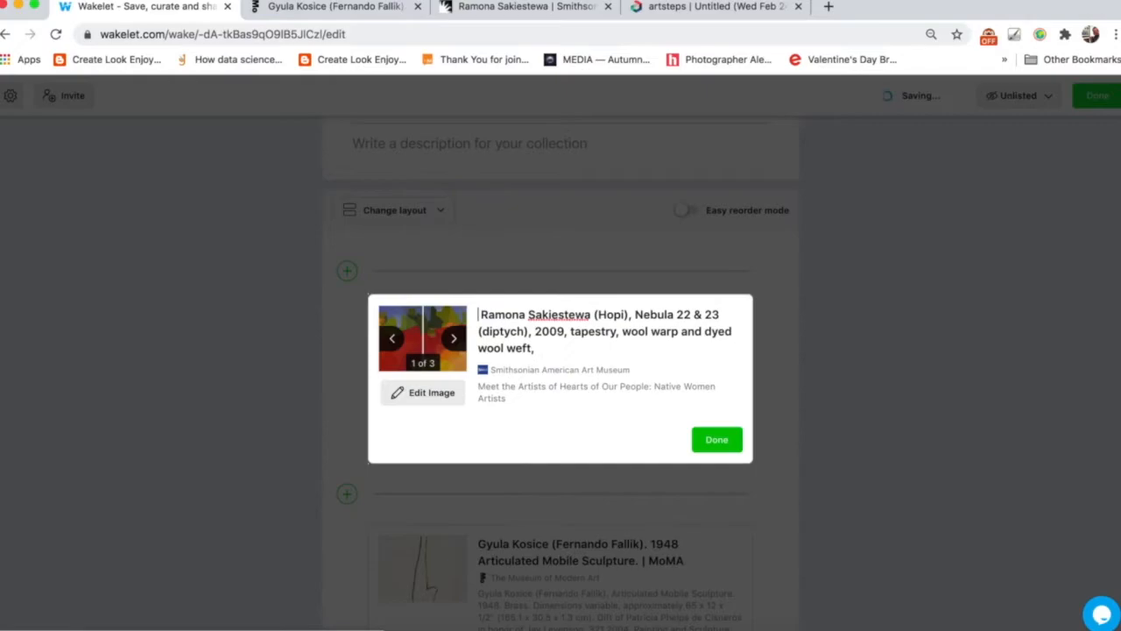
Select the Nebula 22 & 23 caption in the Wakelet item for copying
left_click(715, 7)
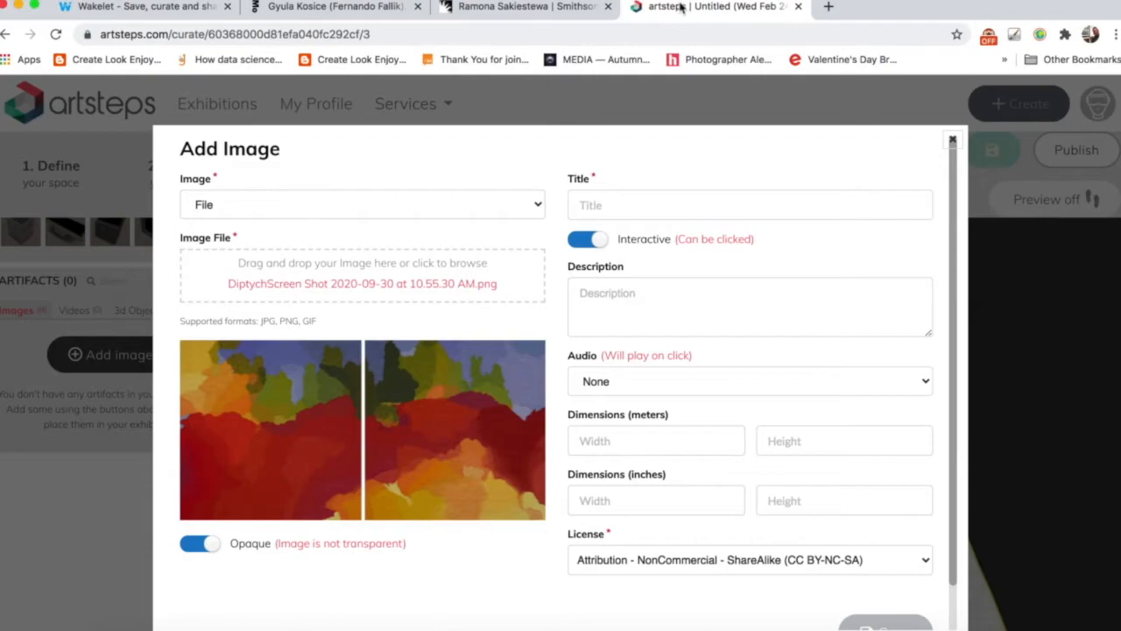
Fill the Title with the Nebula 22 & 23 (diptych), 2009, tapestry caption
type("ebula 22 & 23 (diptych), 2009, tapestry, wool warp and dyed wool weft,")
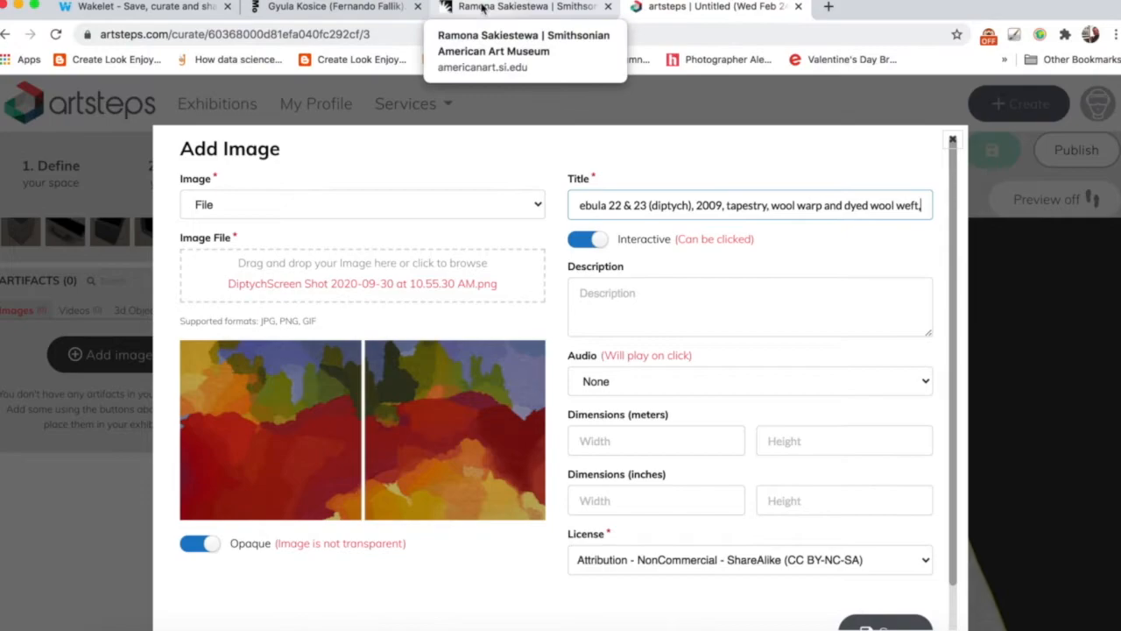
left_click(524, 7)
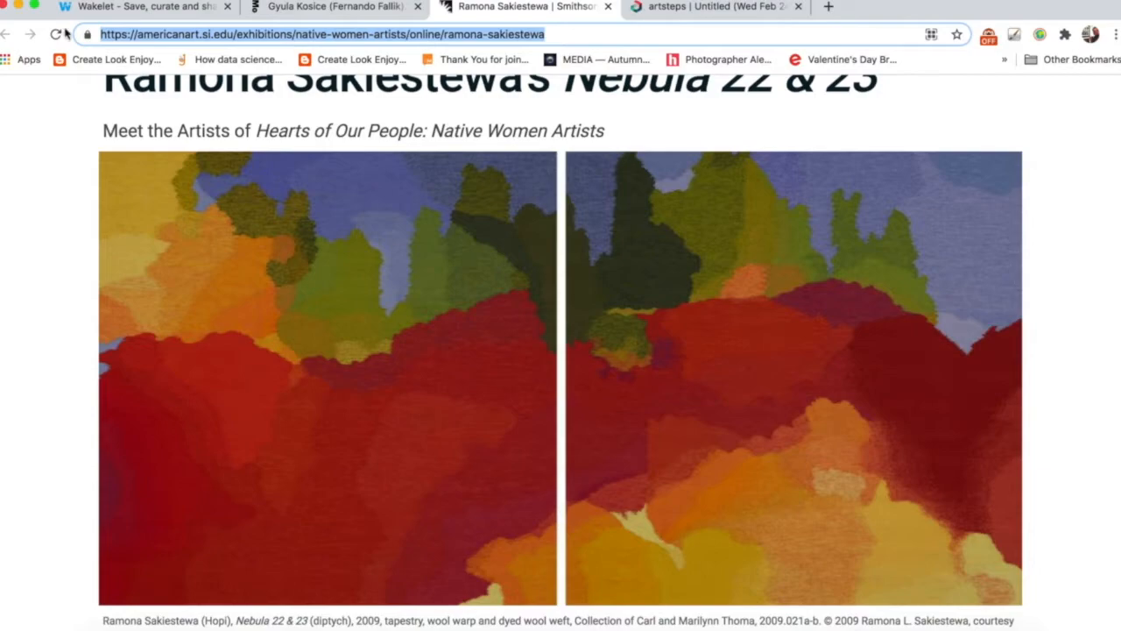
mouse_move(710, 7)
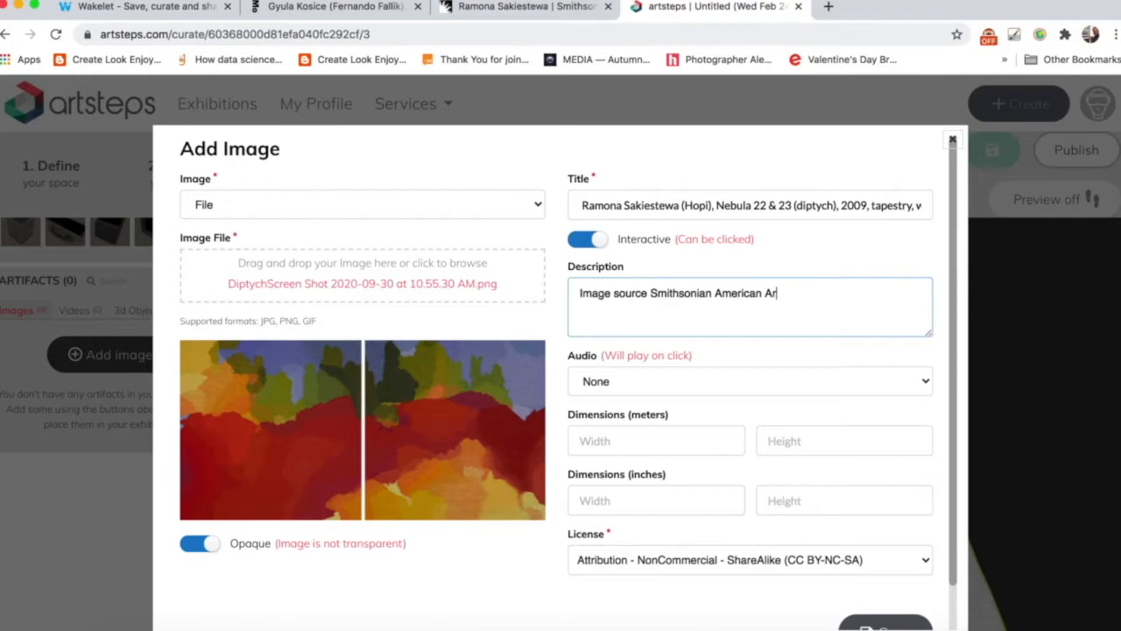
Write the 'Image source Smithsonian American Art Museum' credit with the page URL in Description
type("Museum:")
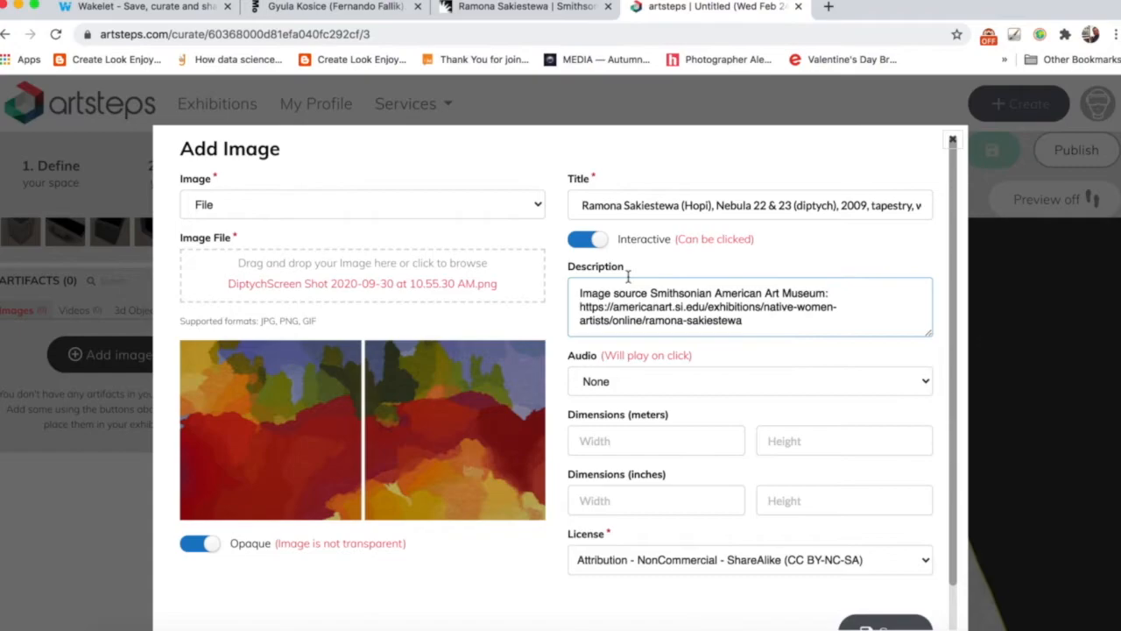
scroll("down", 3)
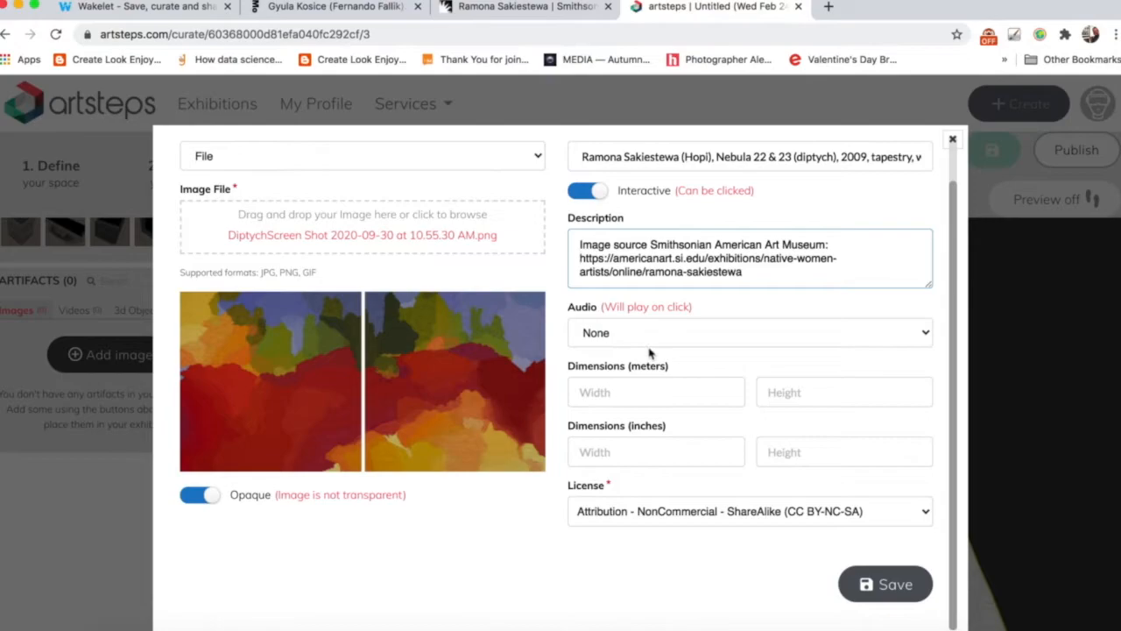
mouse_move(886, 585)
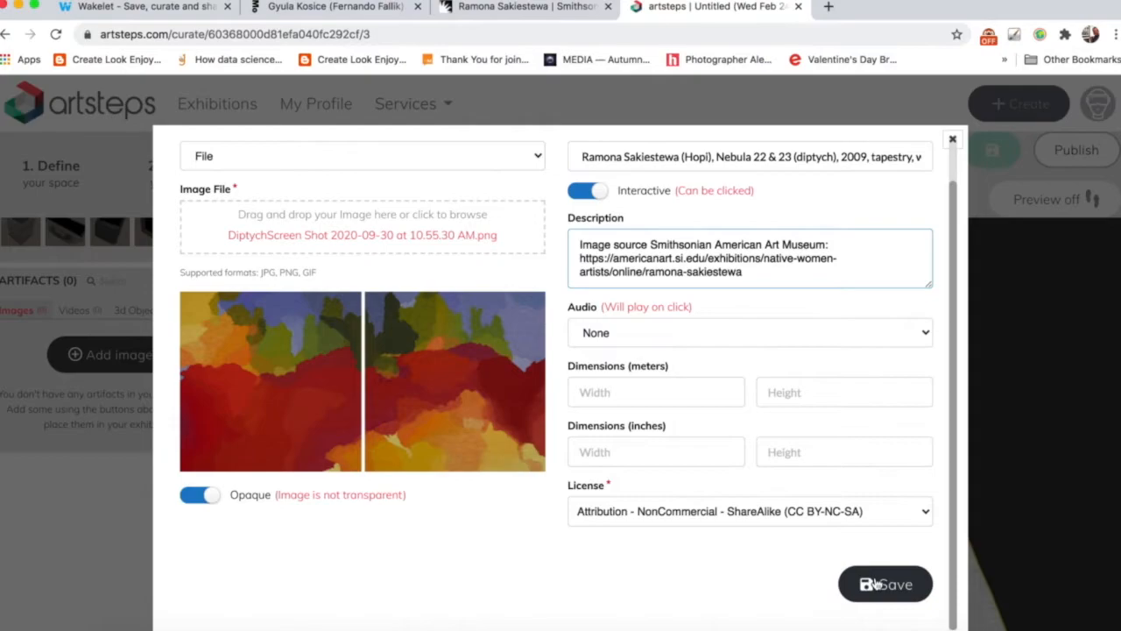
Save the Nebula diptych artifact and gather the Kosice sculpture caption from Wakelet
left_click(885, 585)
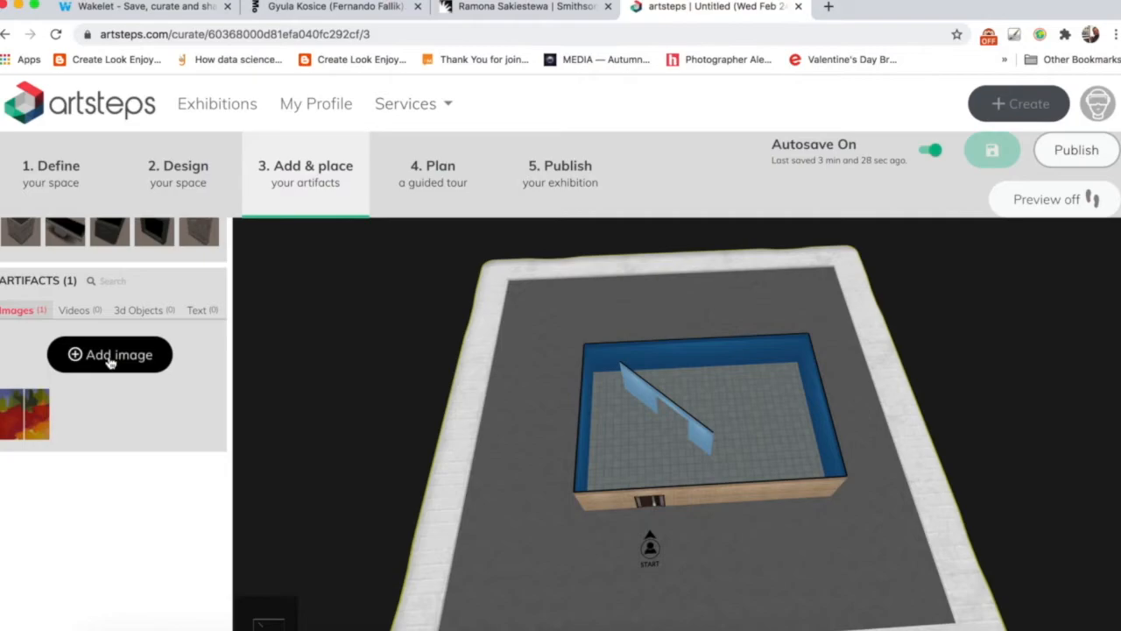
left_click(109, 354)
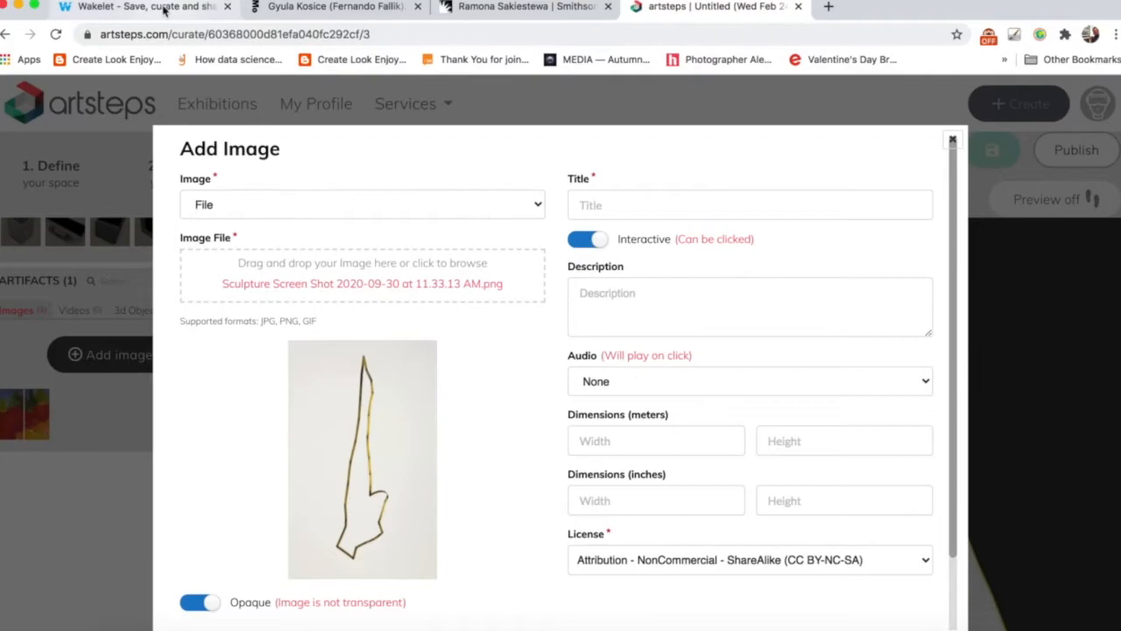
left_click(140, 7)
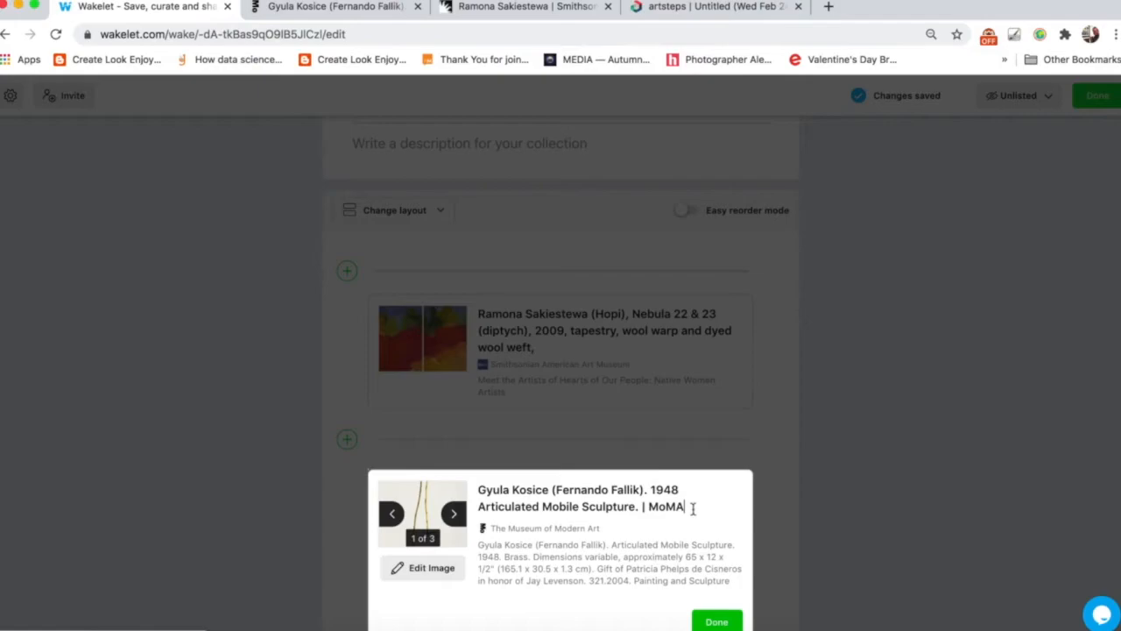
left_click(715, 7)
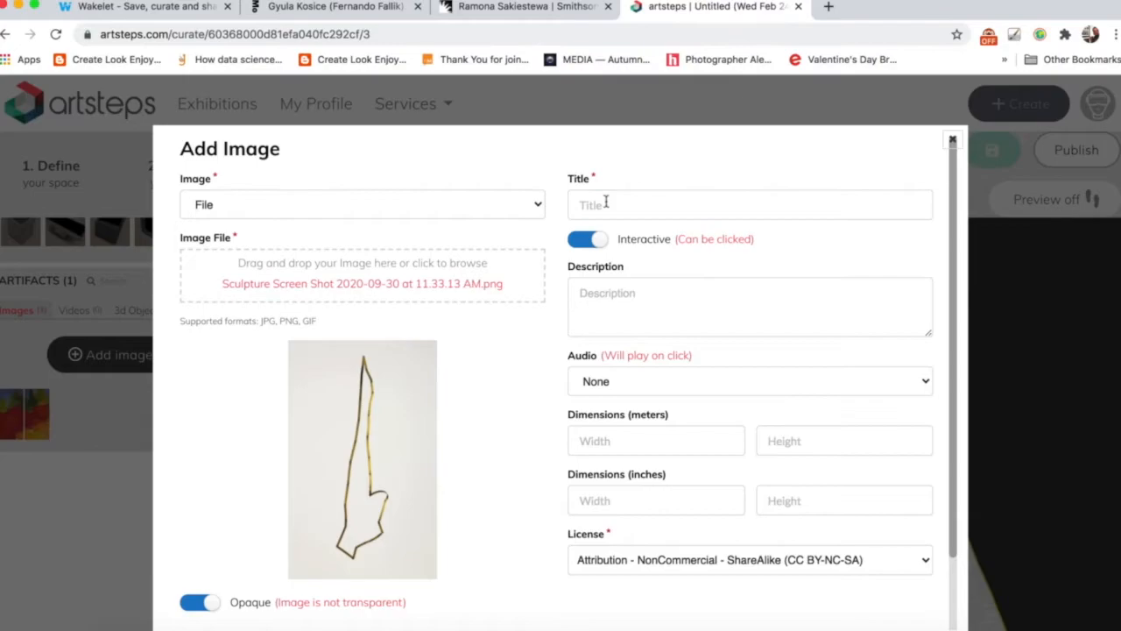
Title the sculpture image and credit the Museum of Modern Art page as its source
left_click(333, 7)
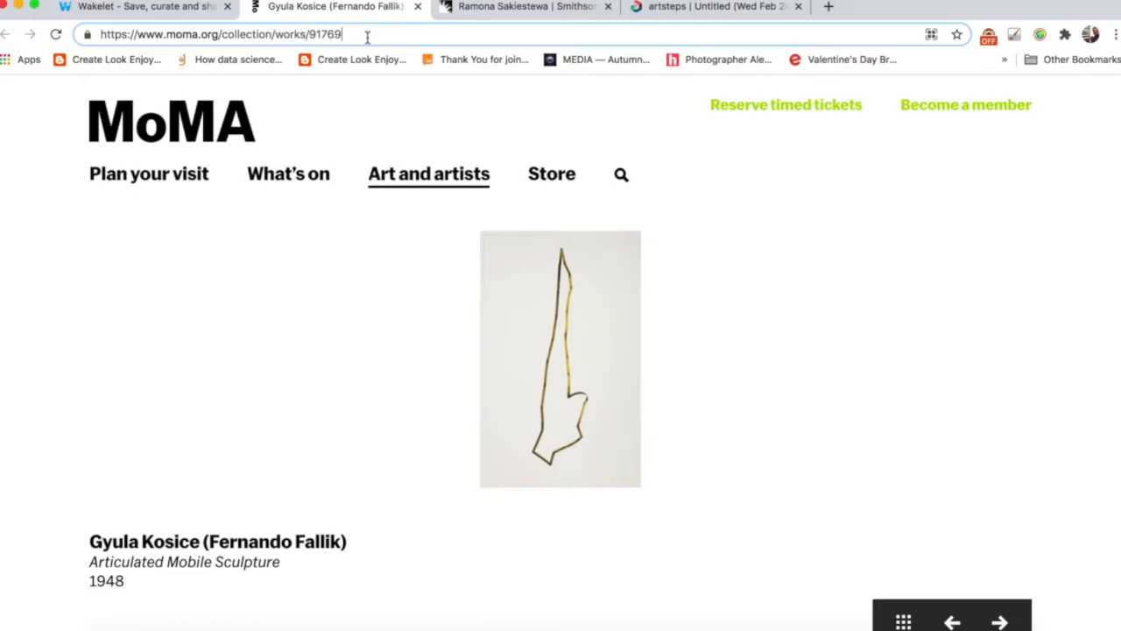
left_click(714, 7)
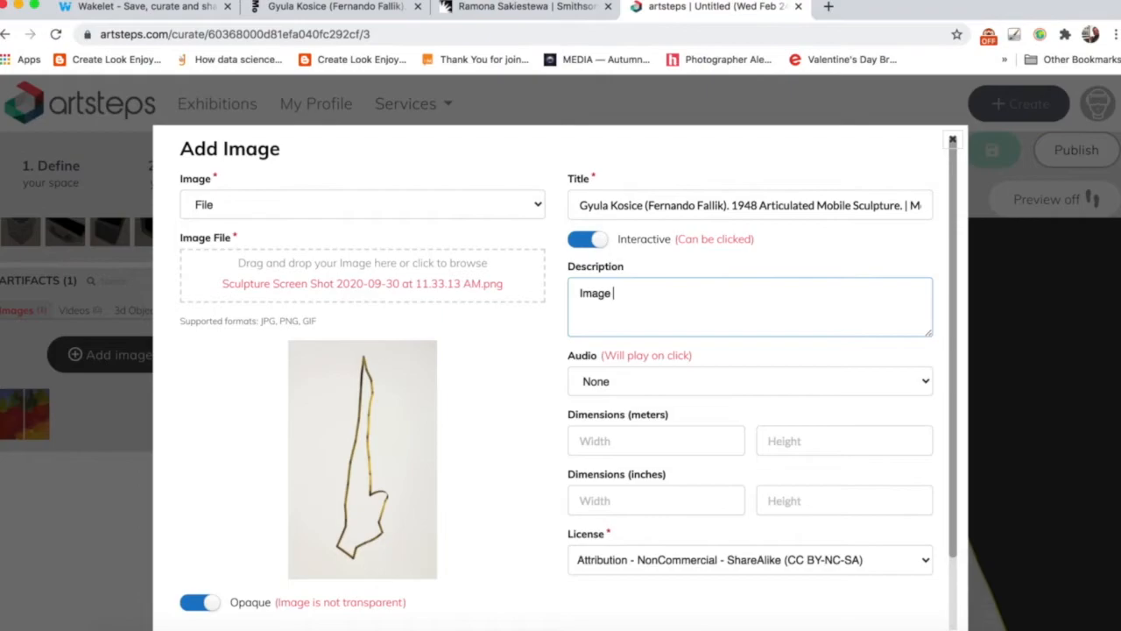
type("Source Museum of Modern Aer")
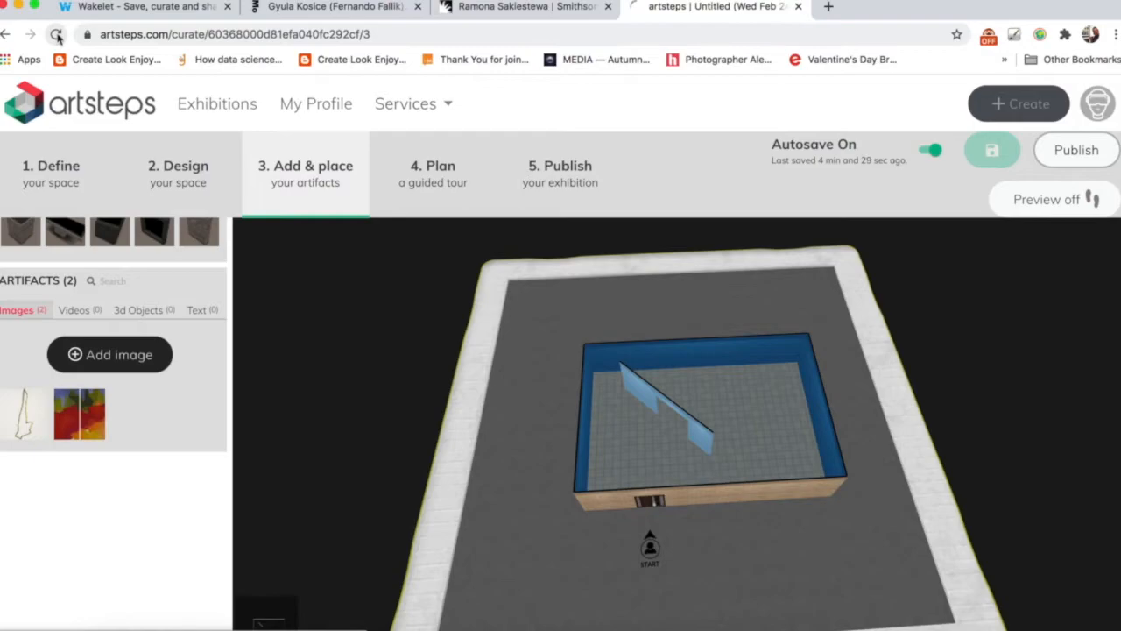
left_click(56, 35)
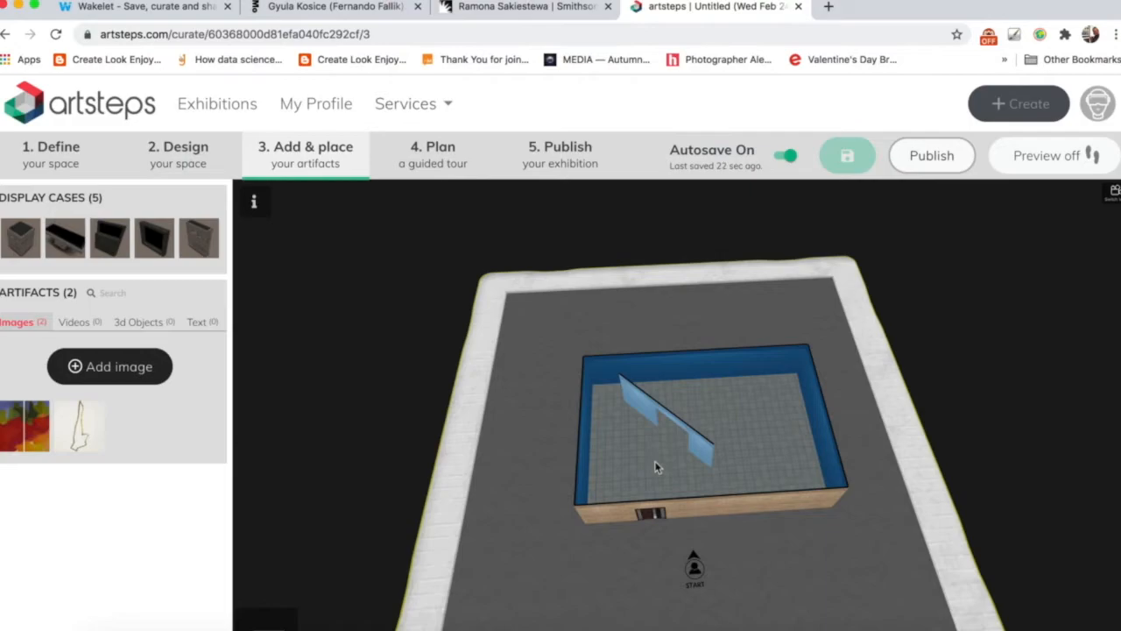
mouse_move(617, 446)
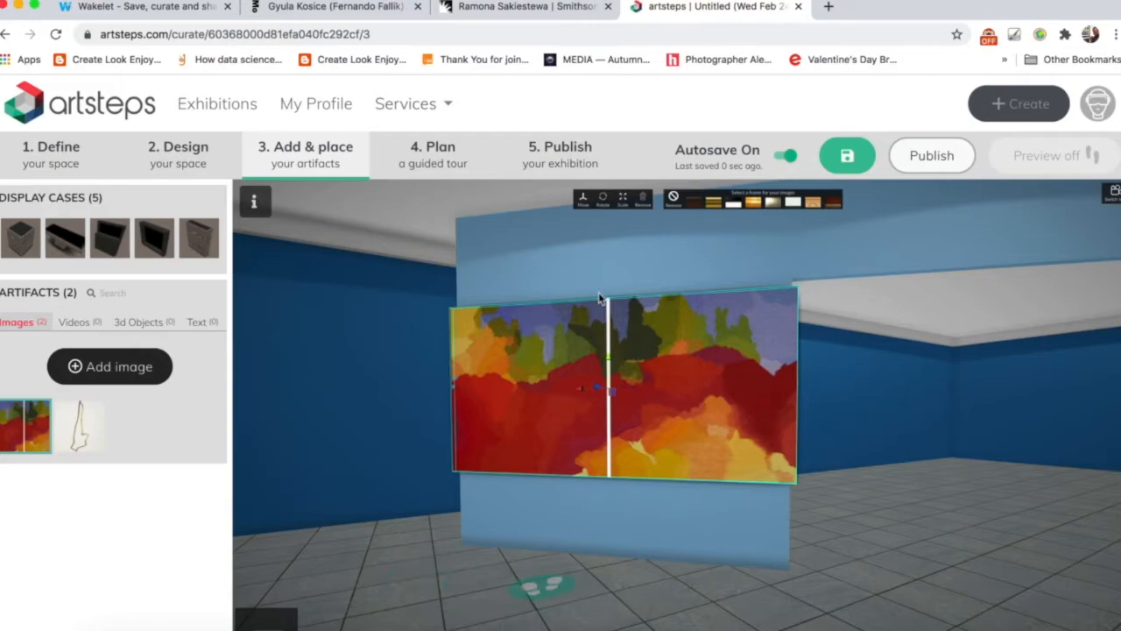
Resize the wall painting smaller and give it a gold frame
left_click(846, 154)
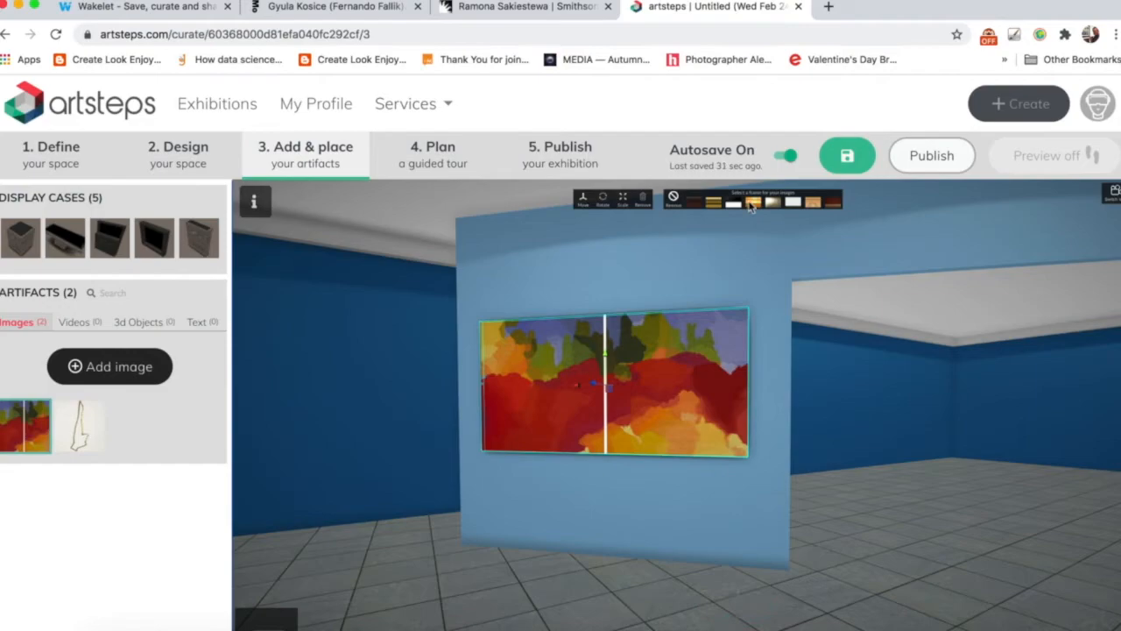
left_click(751, 203)
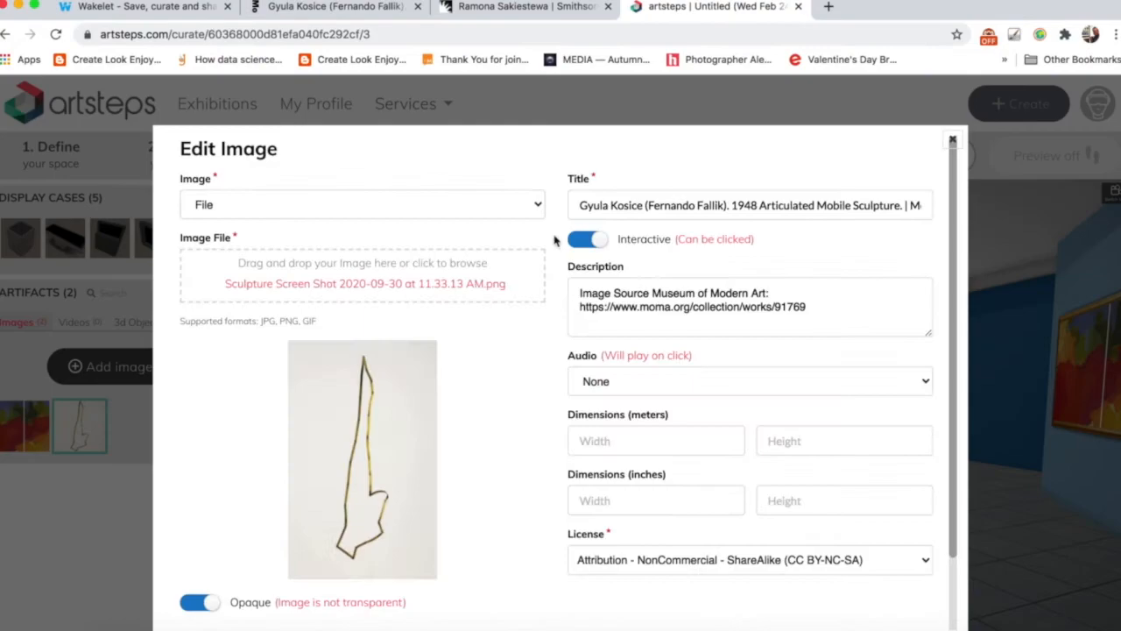
Bring up the sculpture image's Edit Image details with its MoMA source description
left_click(953, 140)
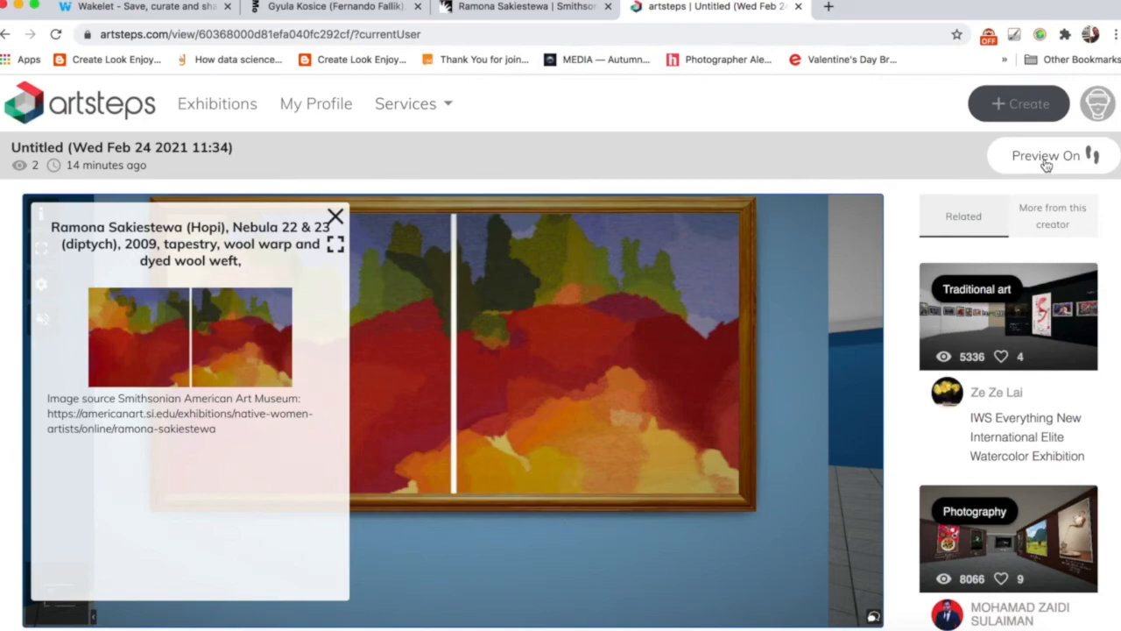
Leave the exhibition preview and return to editing the space
left_click(1049, 154)
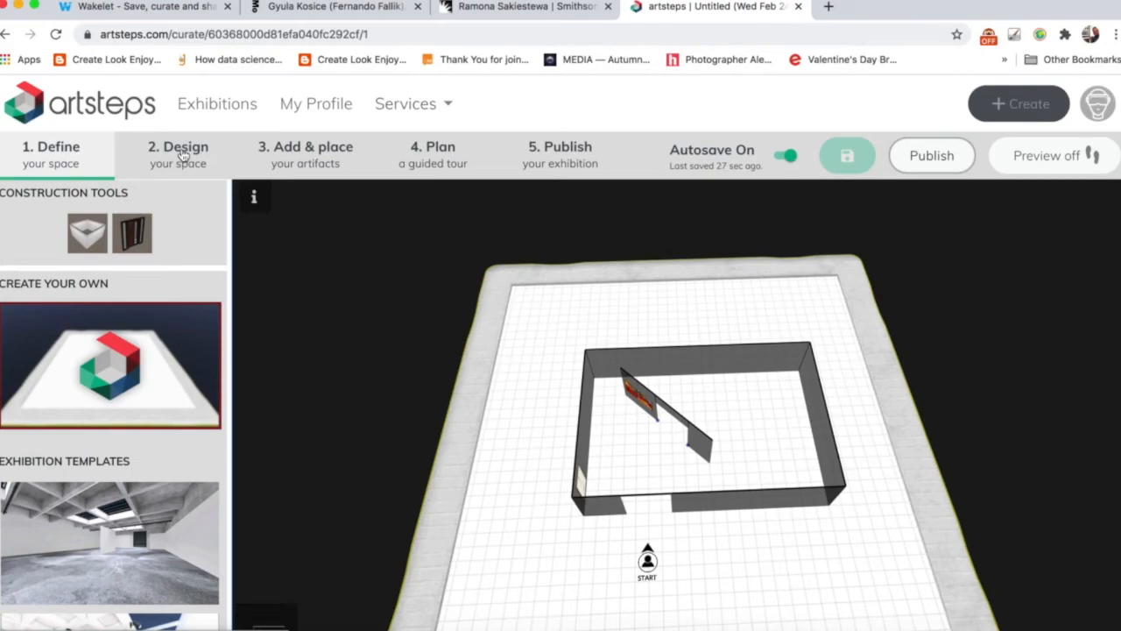
Return to the Design stage of the exhibition from the preview
left_click(561, 154)
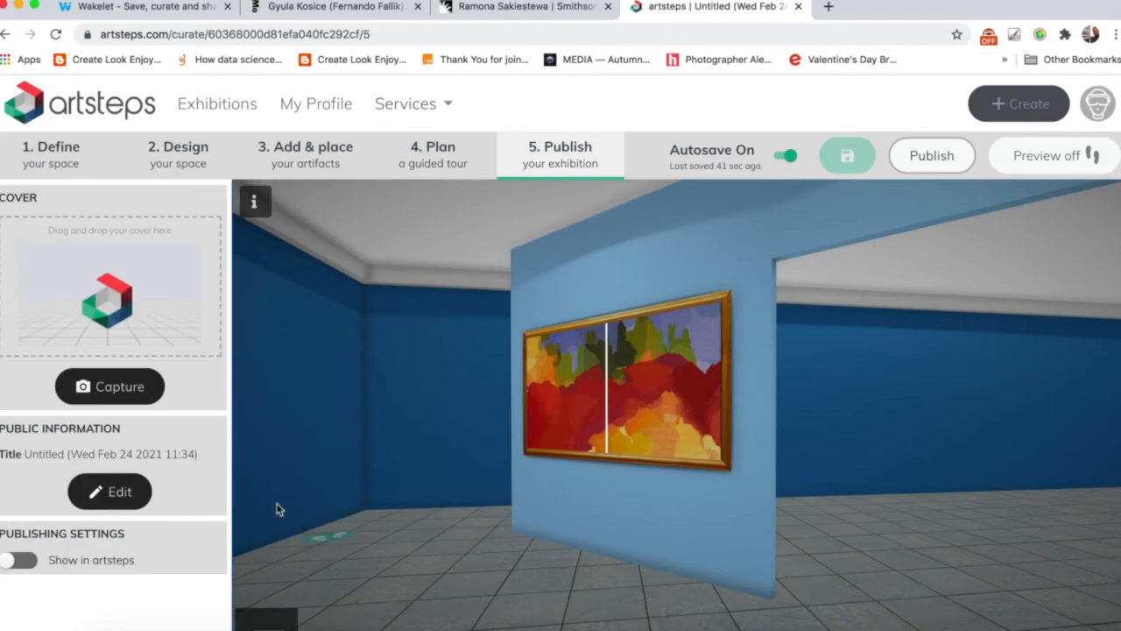
Capture the current view of the framed diptych as the exhibition cover, then retake it
left_click(109, 387)
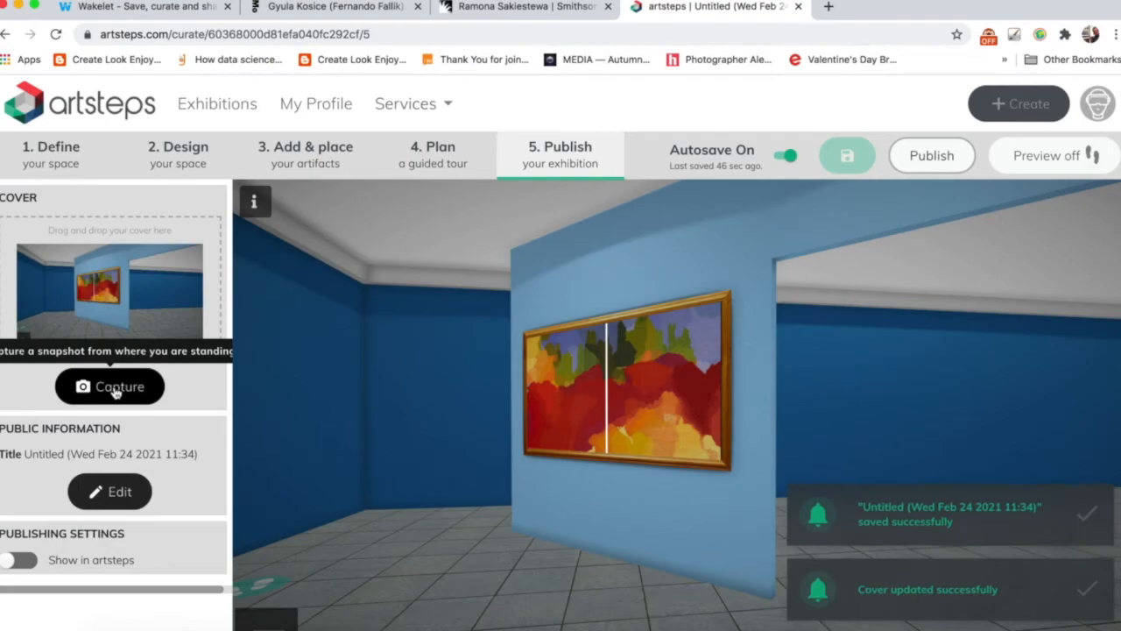
left_click(109, 490)
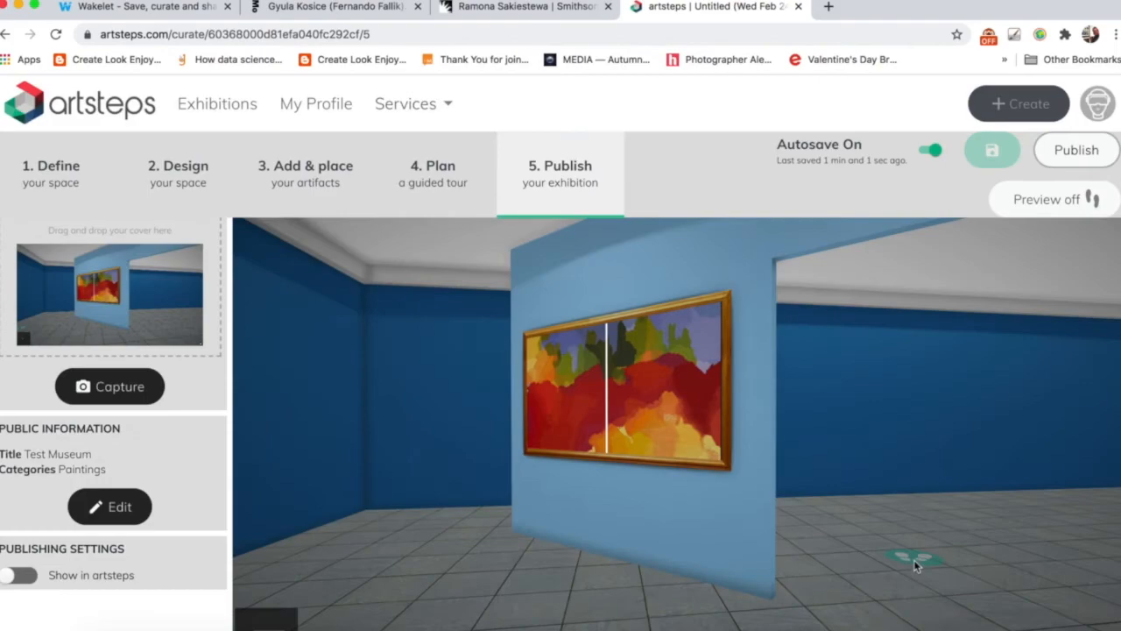
Move the viewpoint to a spot on the floor near the Test Museum artworks
left_click(992, 151)
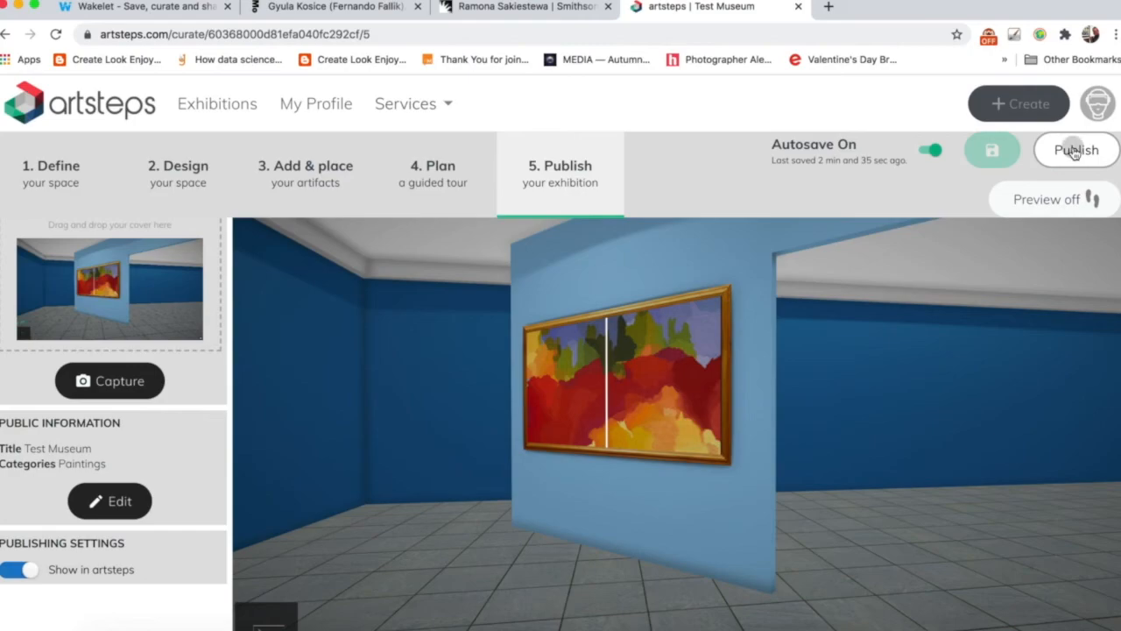
Publish the finished Test Museum exhibition, retrying once
left_click(991, 150)
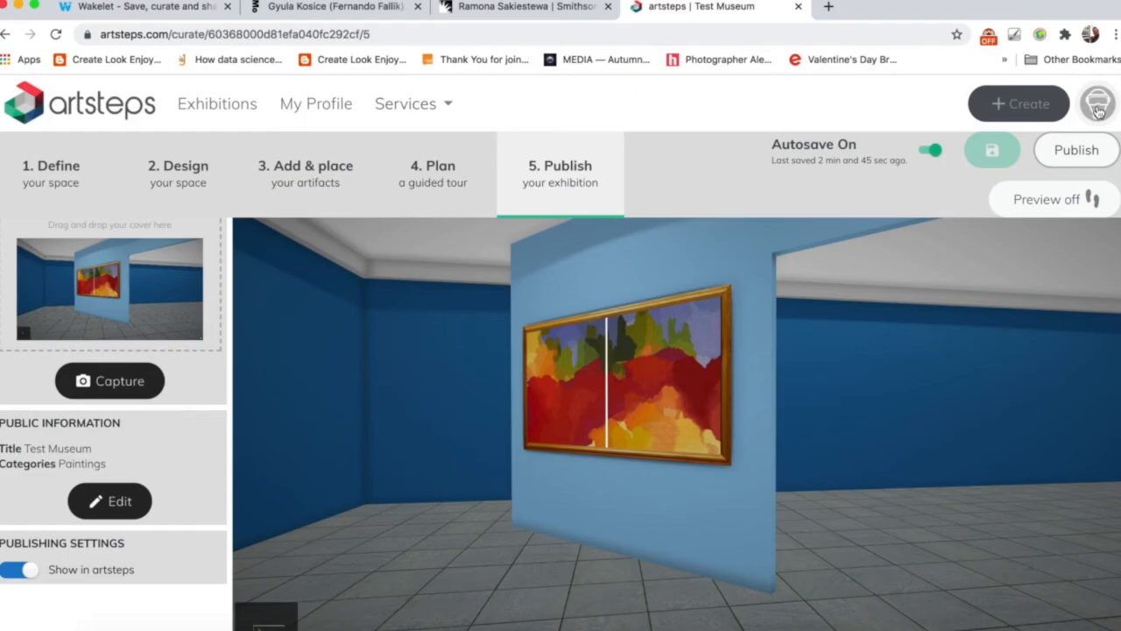
left_click(1096, 103)
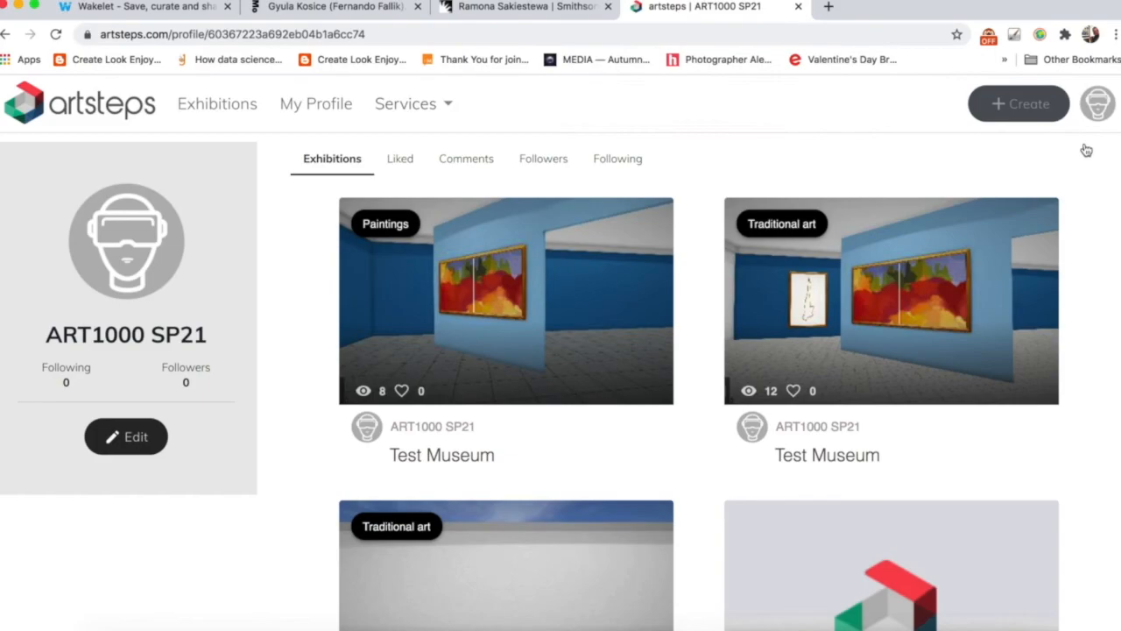
Scroll through the profile's Exhibitions tab to check the published Test Museum
scroll("down", 3)
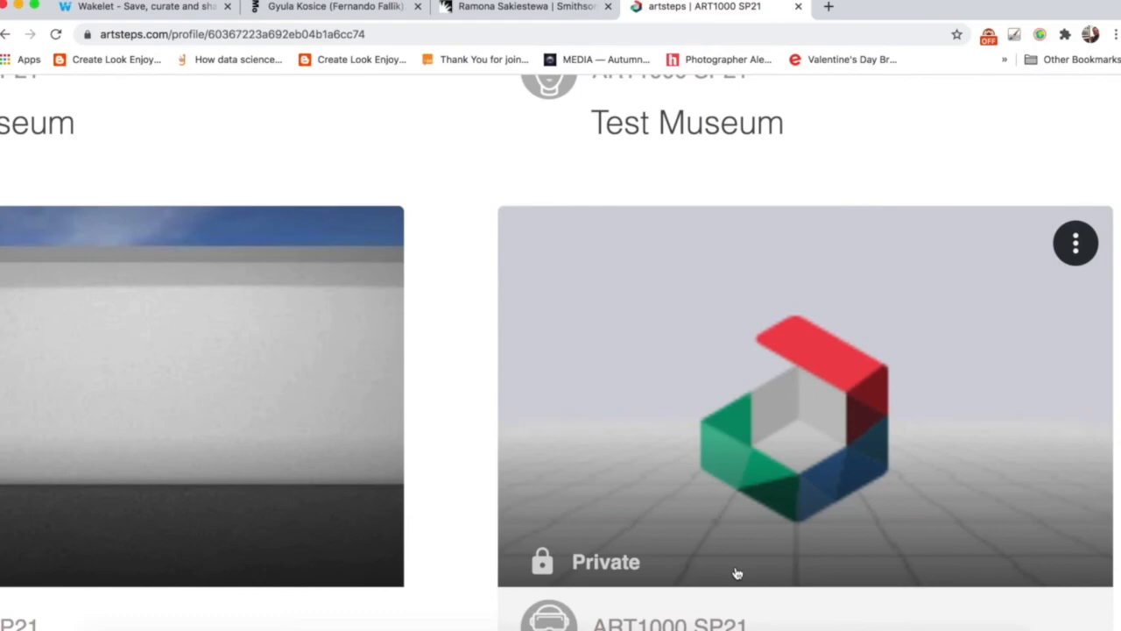
mouse_move(716, 564)
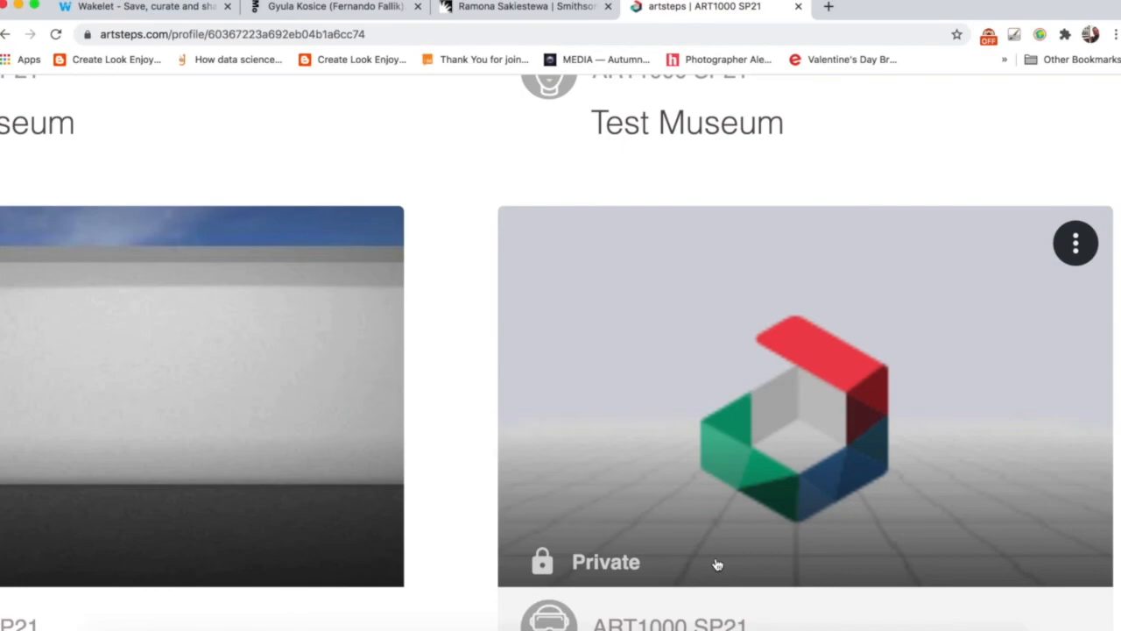
scroll("up", 3)
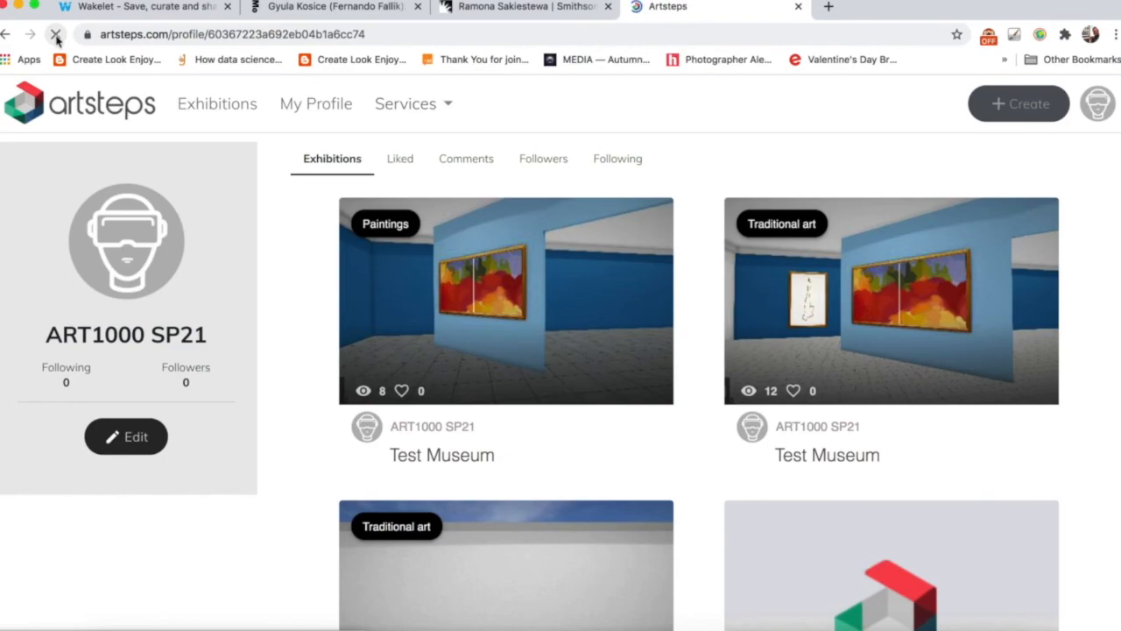
left_click(56, 35)
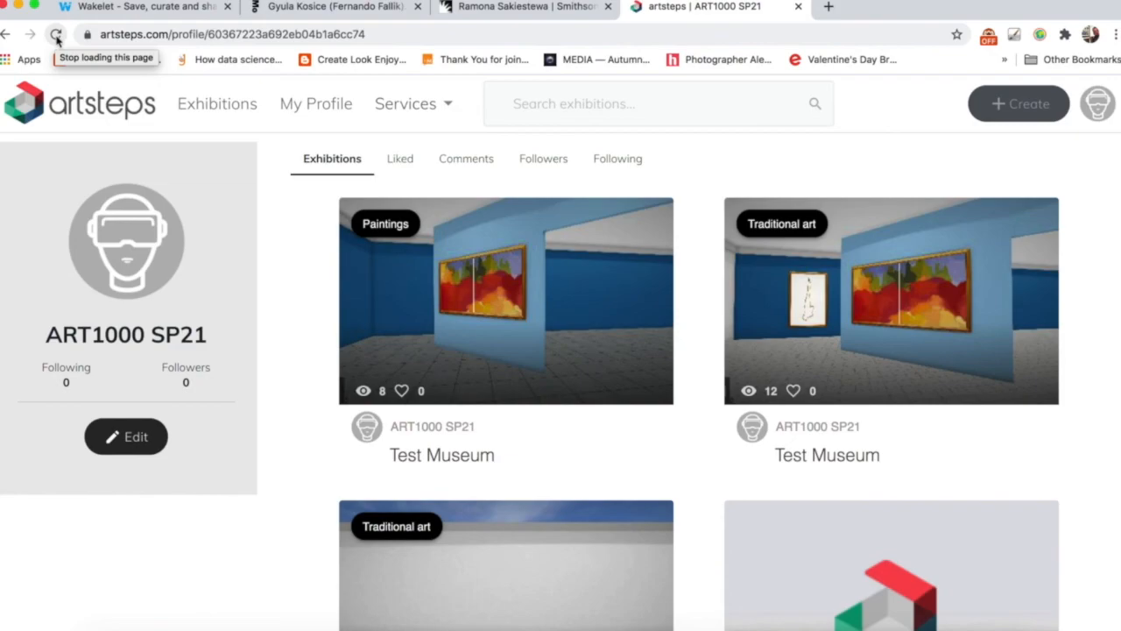
mouse_move(441, 455)
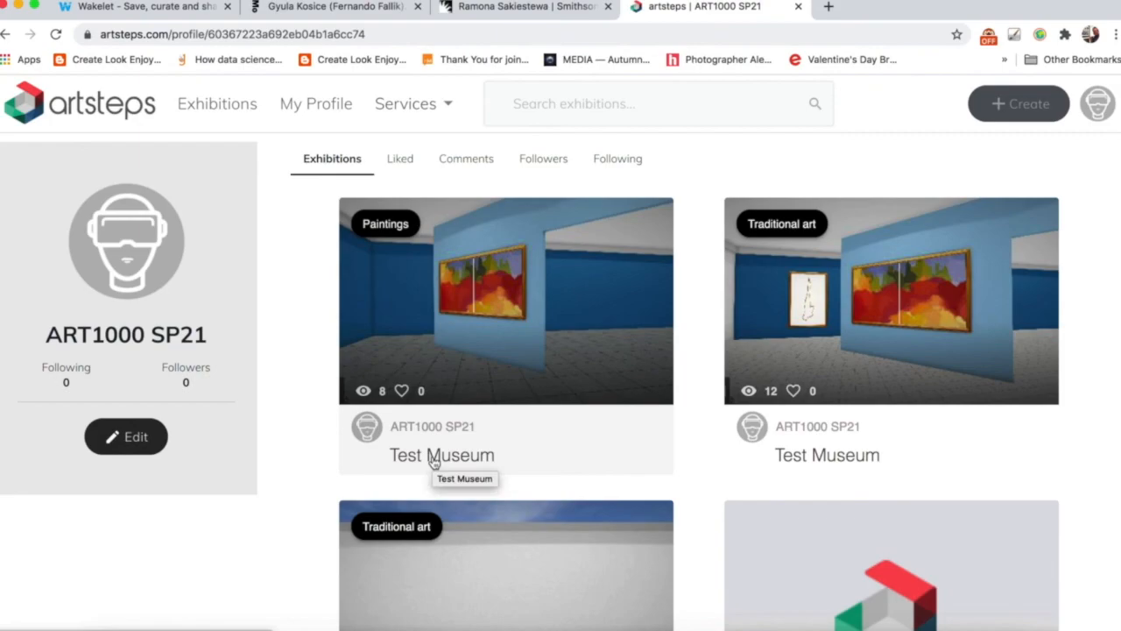